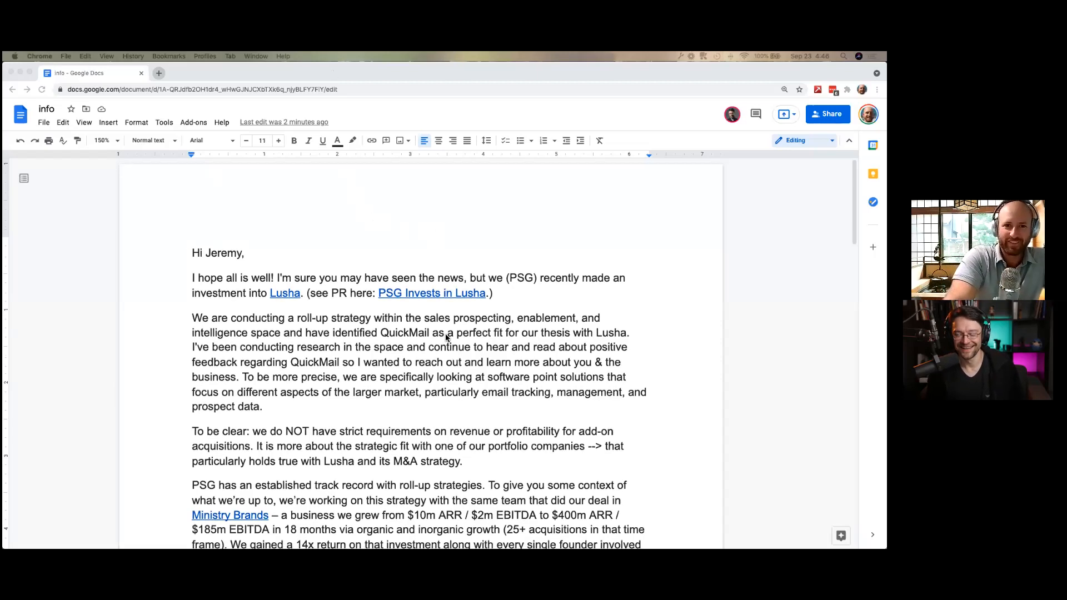
- Scroll through the draft email reviewing it, pausing on the word 'strategic'
{"action": "scroll", "scroll_direction": "down", "scroll_amount": 3}
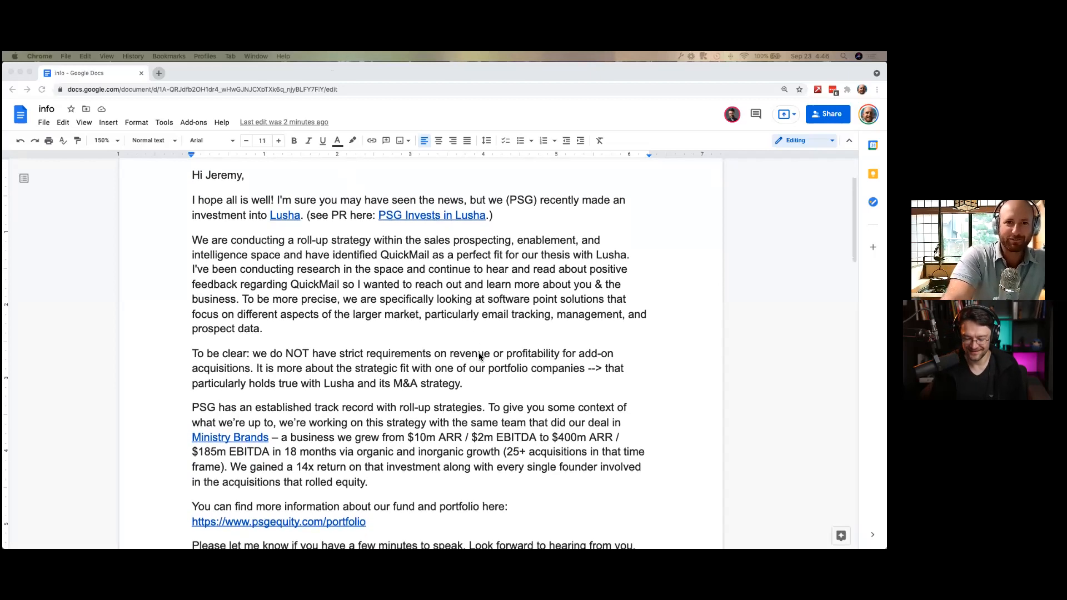
{"action": "scroll", "scroll_direction": "down", "scroll_amount": 3}
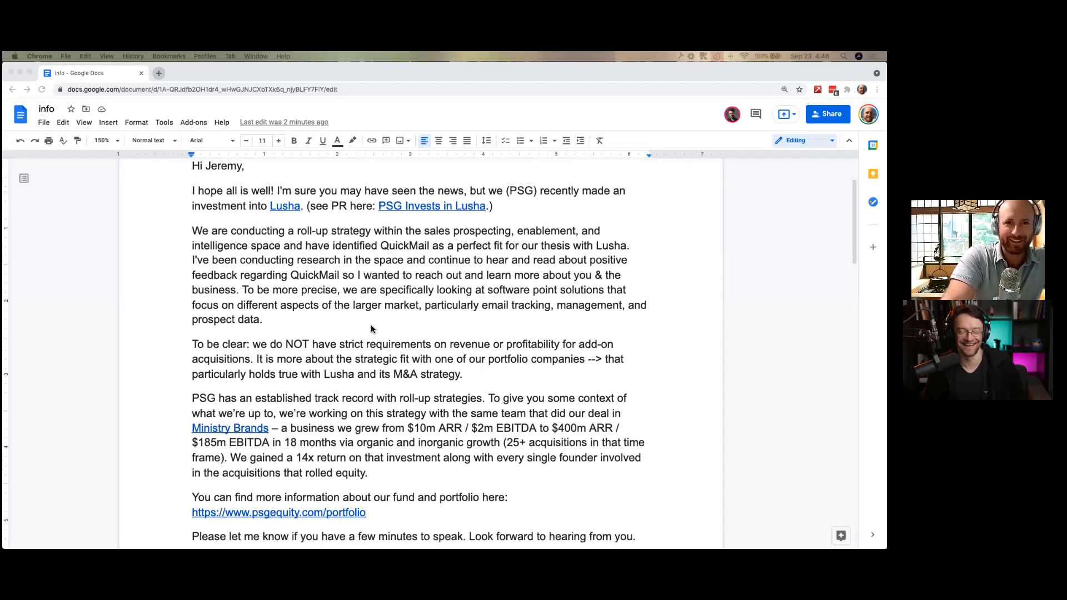
{"action": "scroll", "scroll_direction": "down", "scroll_amount": 3}
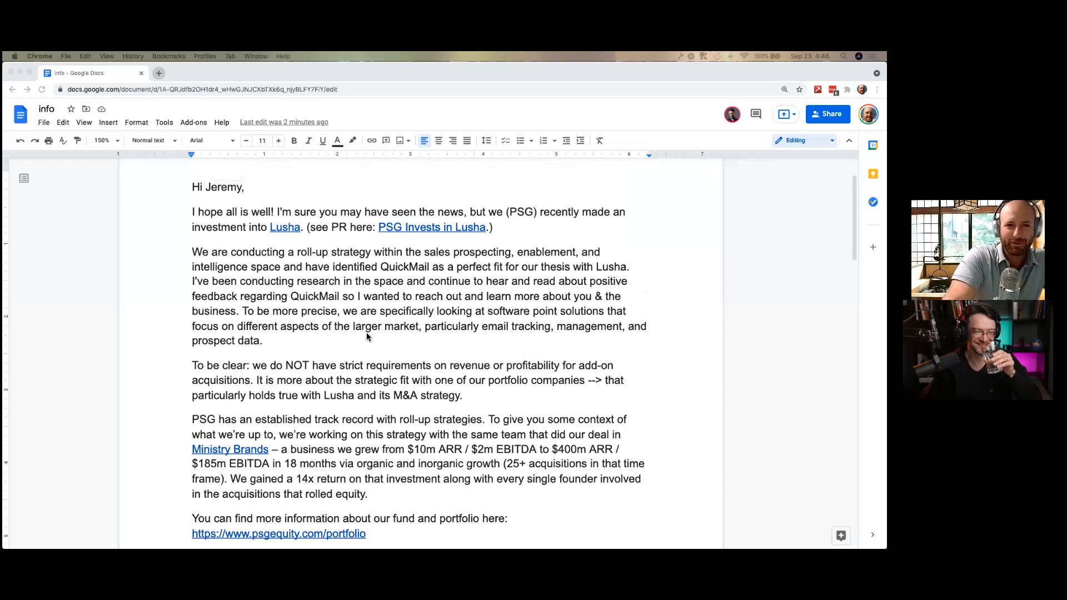
{"action": "scroll", "scroll_direction": "down", "scroll_amount": 3}
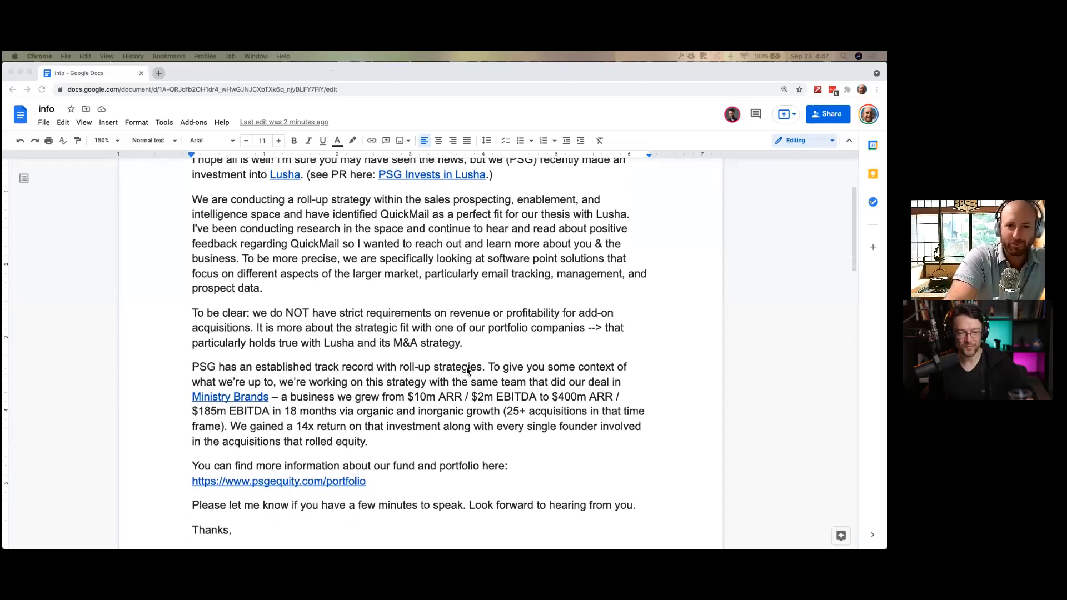
{"action": "scroll", "scroll_direction": "up", "scroll_amount": 3}
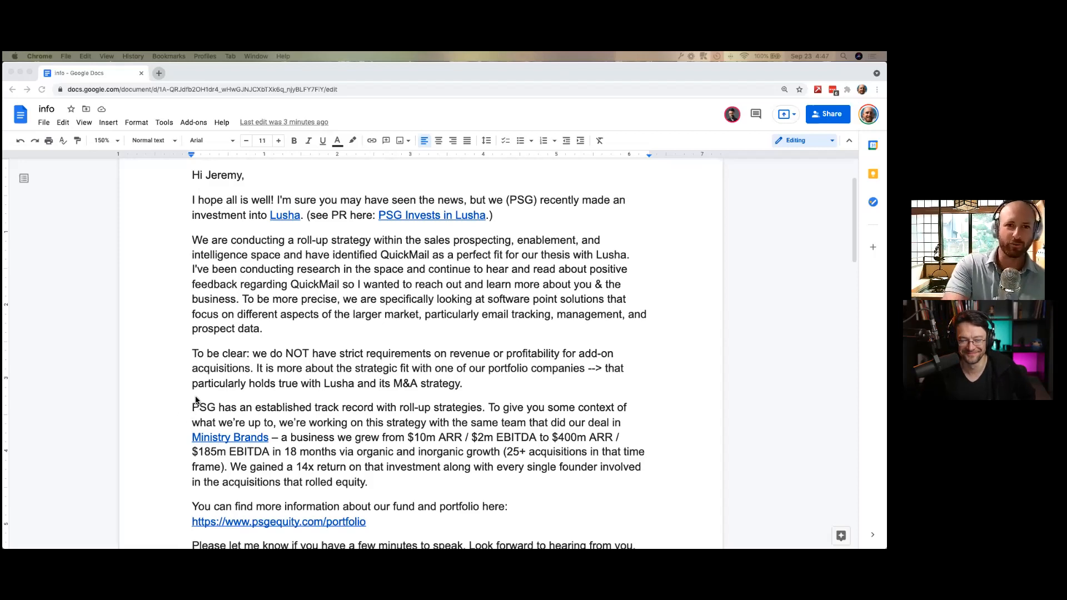
{"action": "scroll", "scroll_direction": "down", "scroll_amount": 3}
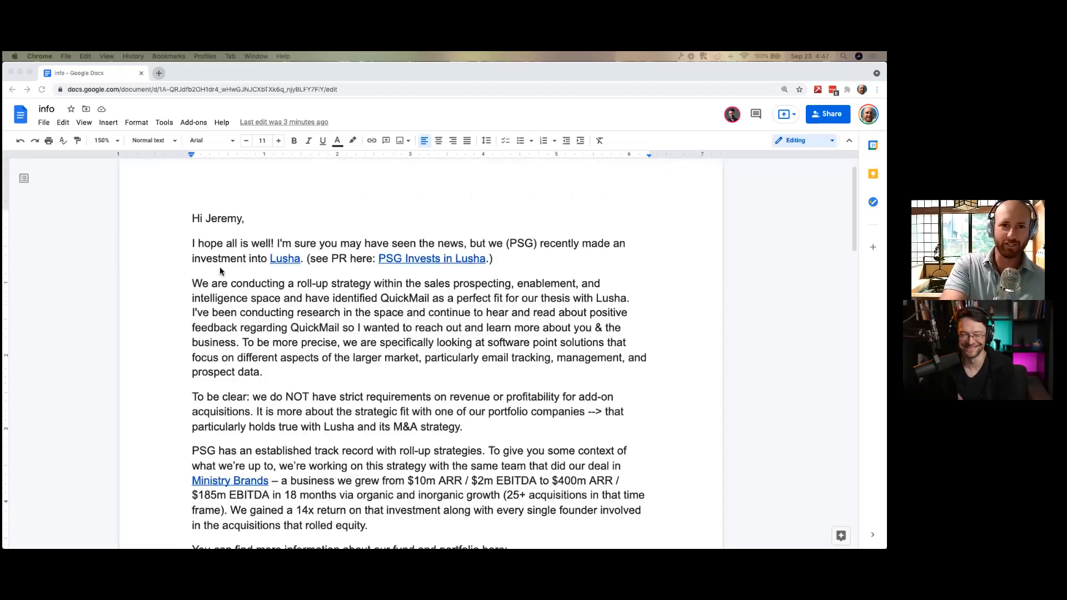
{"action": "scroll", "scroll_direction": "down", "scroll_amount": 3}
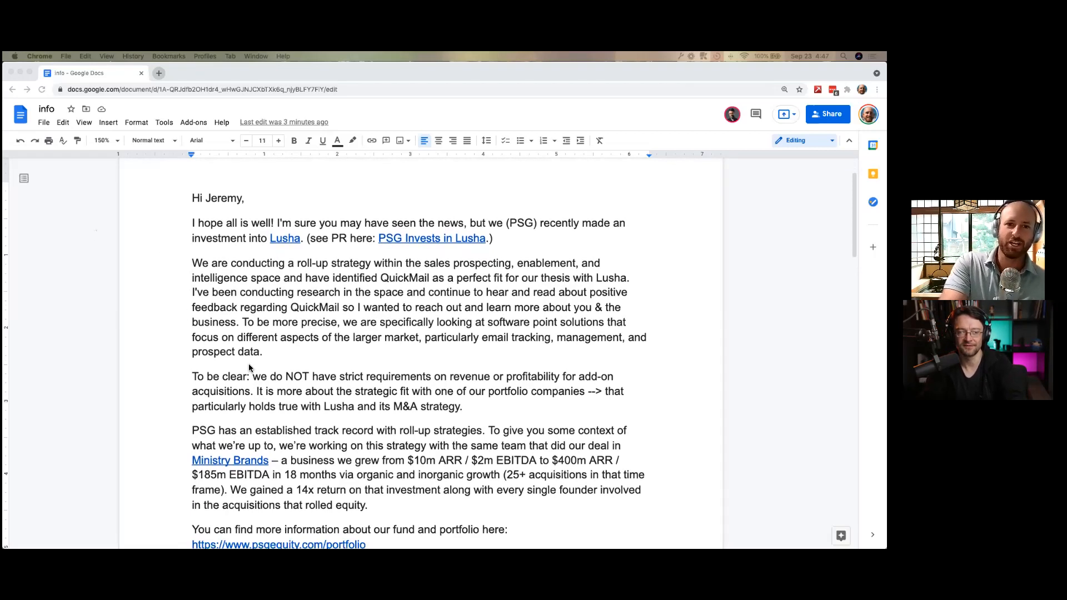
{"action": "scroll", "scroll_direction": "down", "scroll_amount": 3}
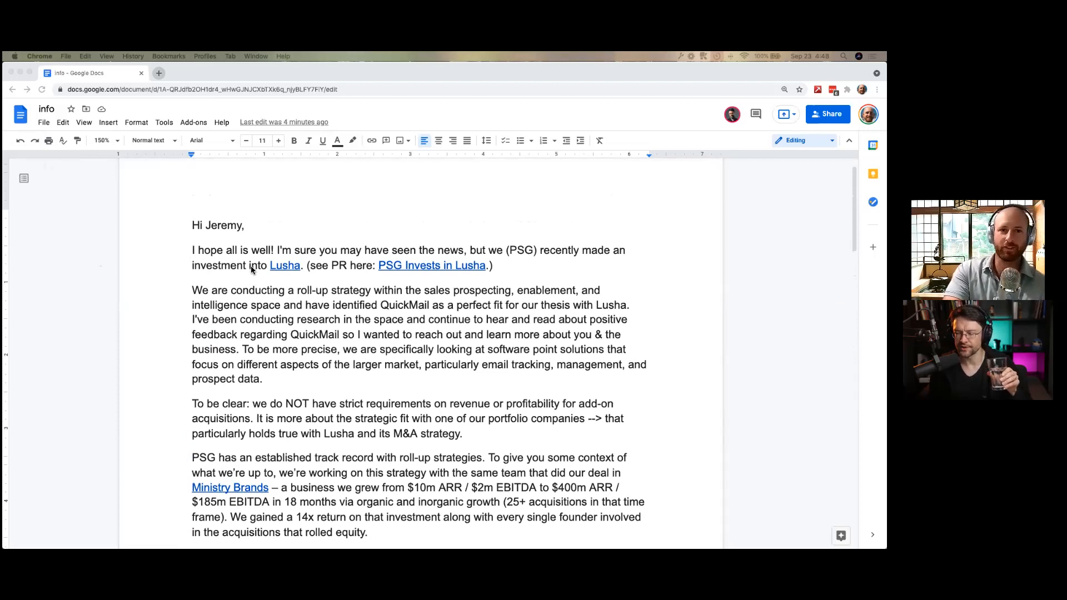
{"action": "scroll", "scroll_direction": "down", "scroll_amount": 3}
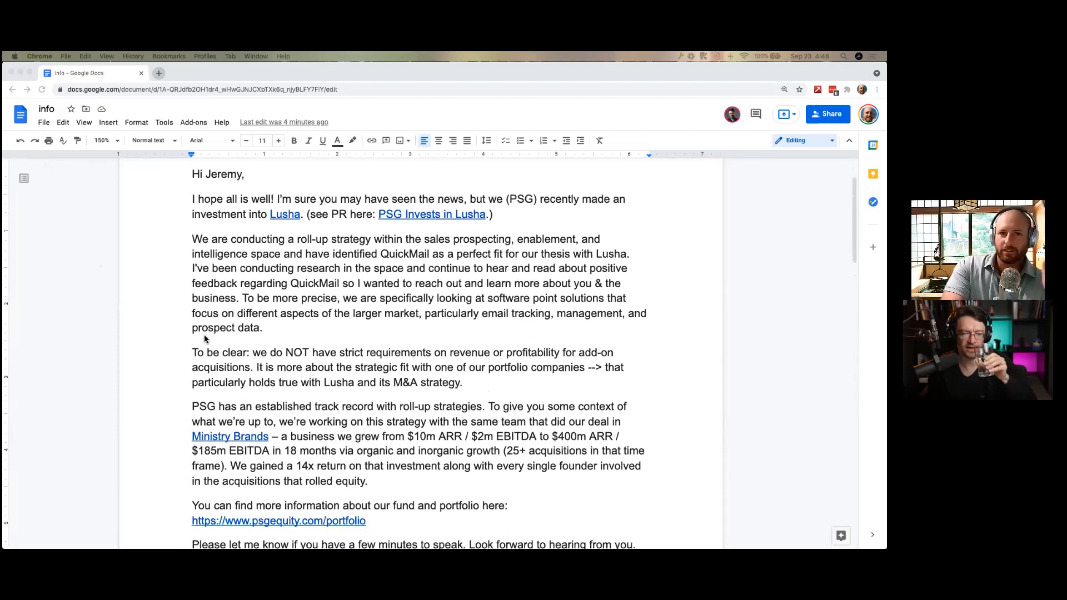
{"action": "scroll", "scroll_direction": "down", "scroll_amount": 3}
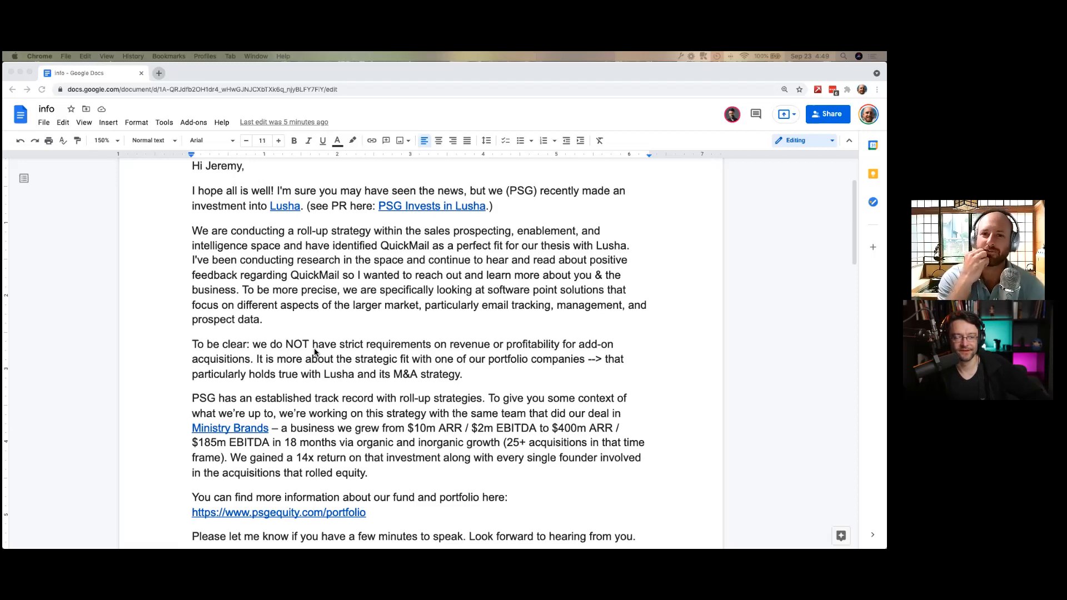
{"action": "mouse_move", "coordinate": [419, 211]}
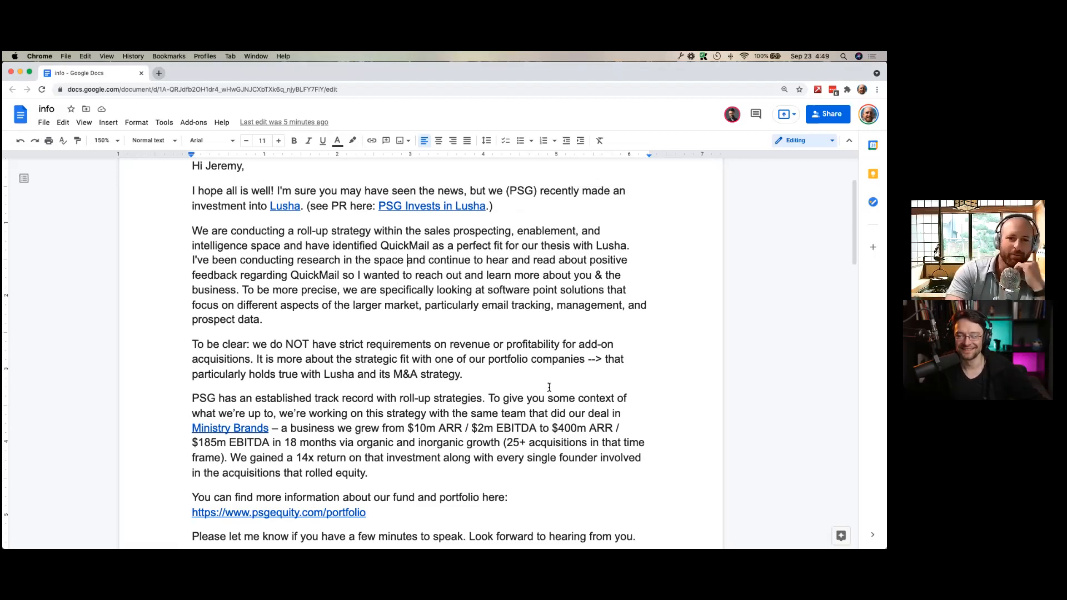
{"action": "scroll", "scroll_direction": "down", "scroll_amount": 3}
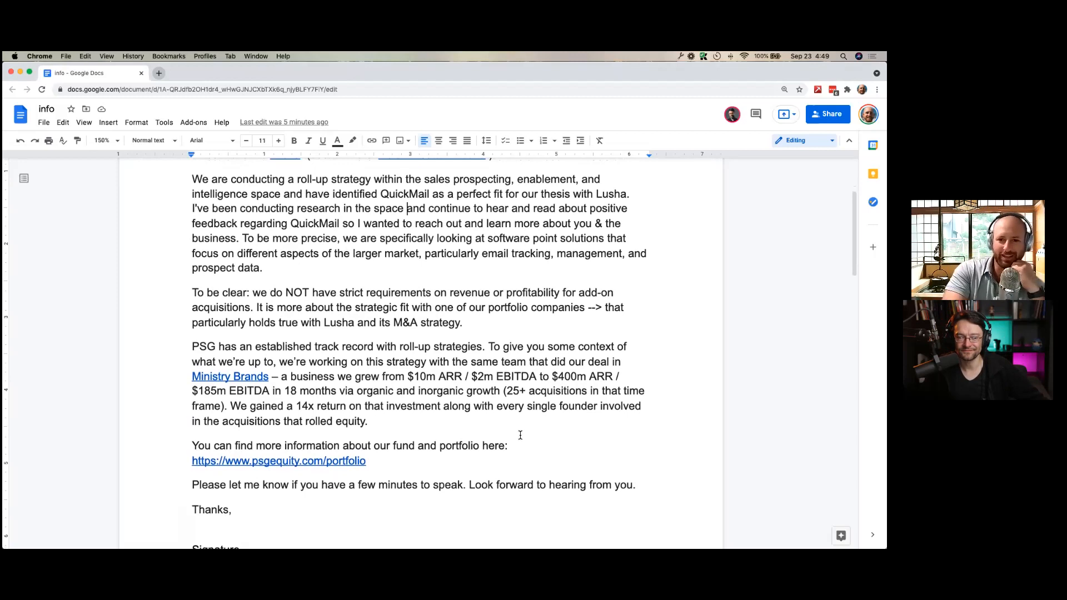
{"action": "scroll", "scroll_direction": "down", "scroll_amount": 3}
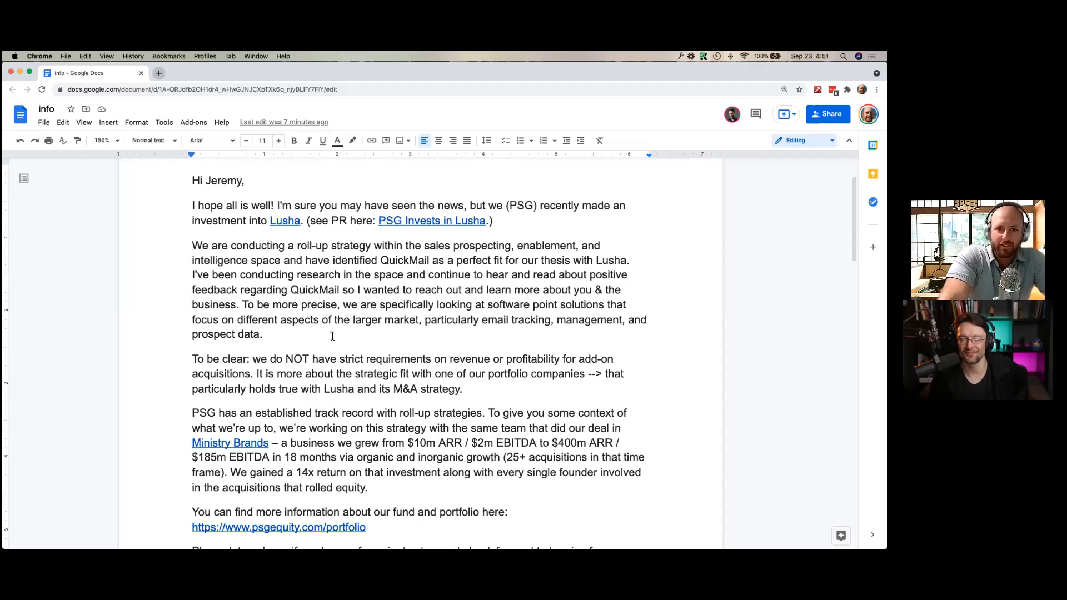
{"action": "scroll", "scroll_direction": "down", "scroll_amount": 3}
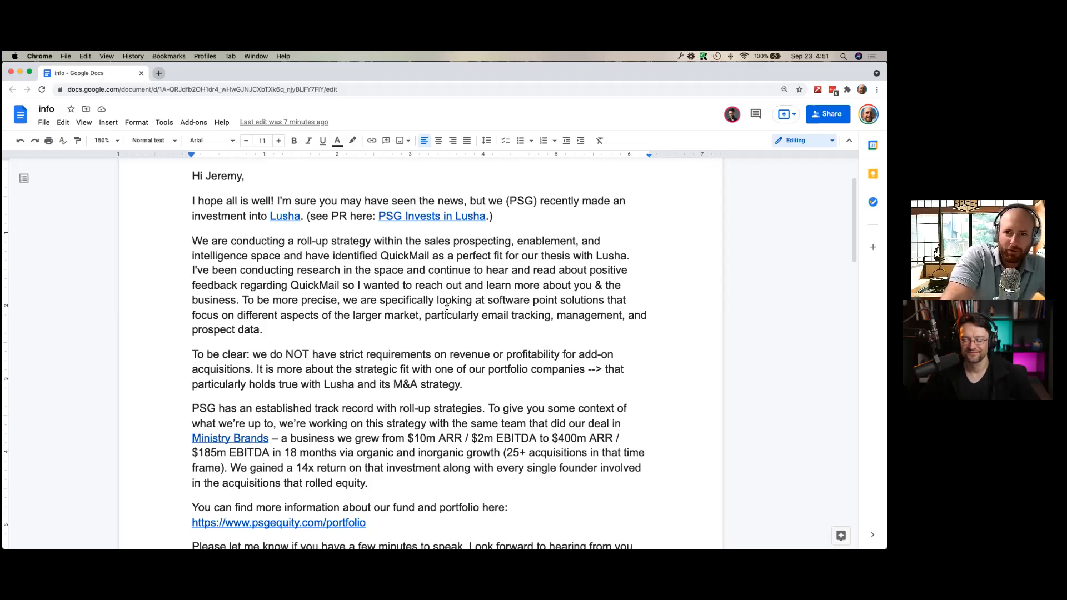
{"action": "mouse_move", "coordinate": [469, 269]}
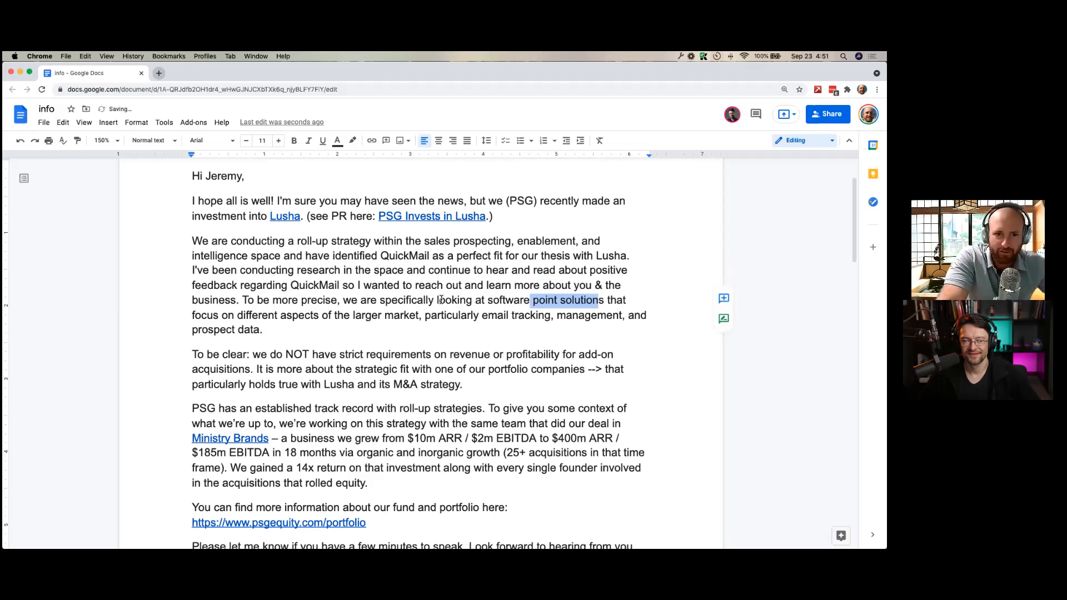
{"action": "left_click", "coordinate": [264, 328]}
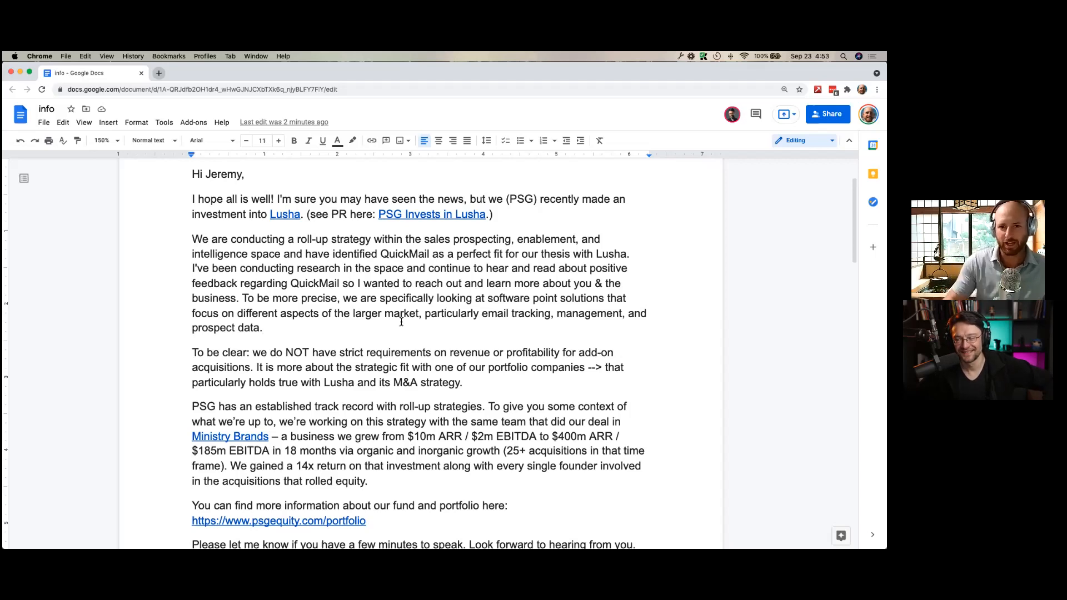
{"action": "scroll", "scroll_direction": "down", "scroll_amount": 3}
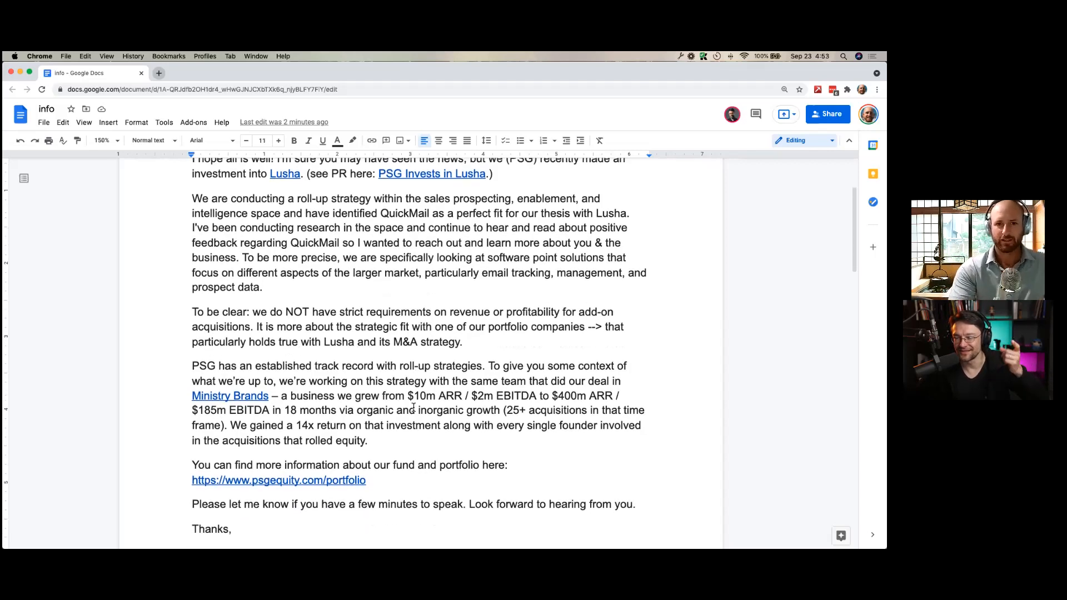
{"action": "scroll", "scroll_direction": "down", "scroll_amount": 3}
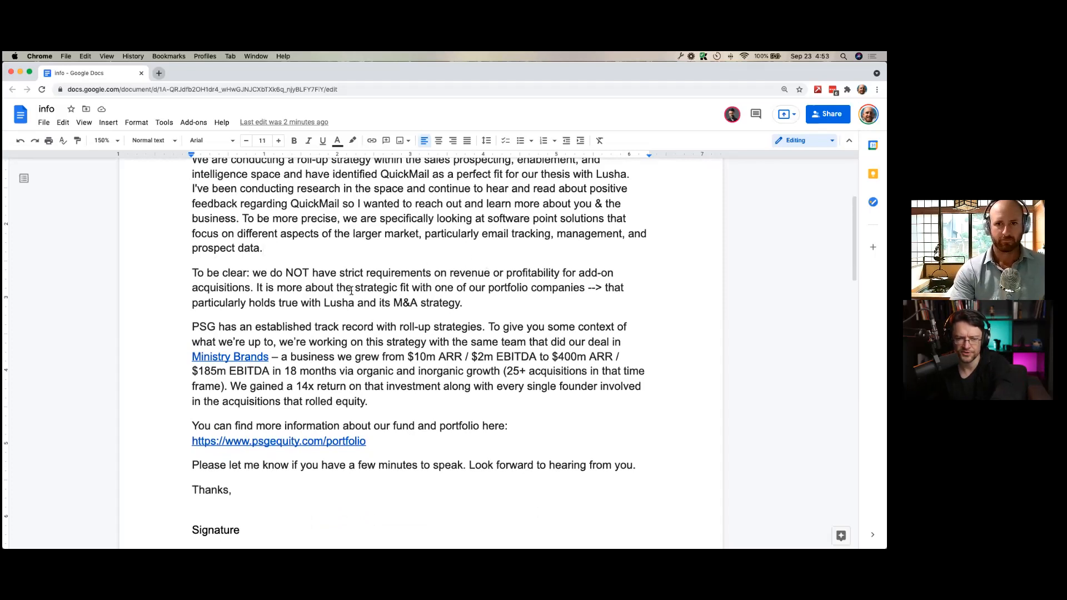
{"action": "double_click", "coordinate": [374, 287]}
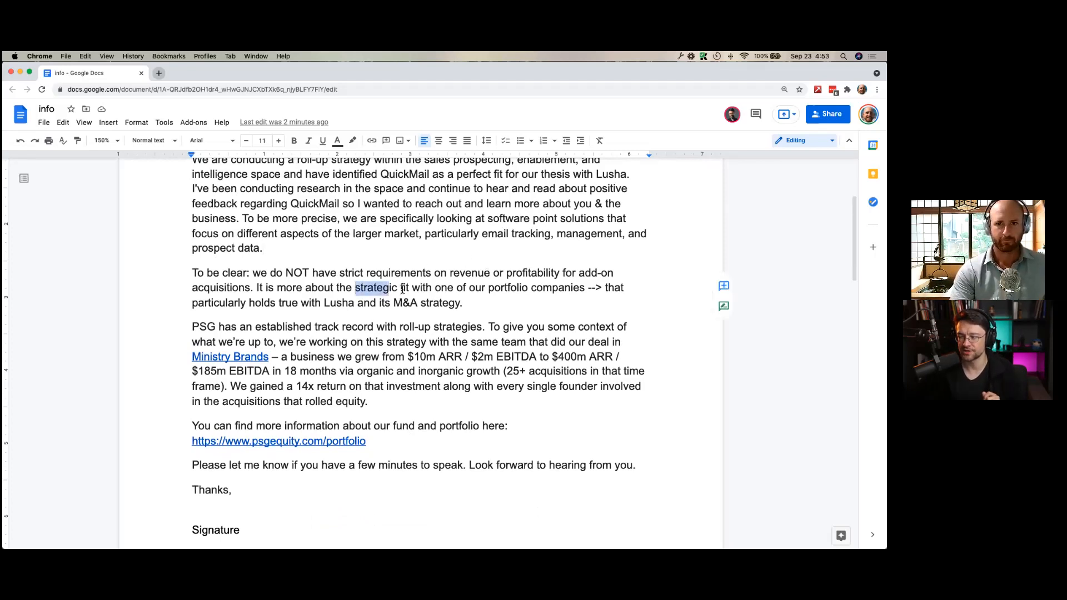
{"action": "left_click", "coordinate": [340, 299]}
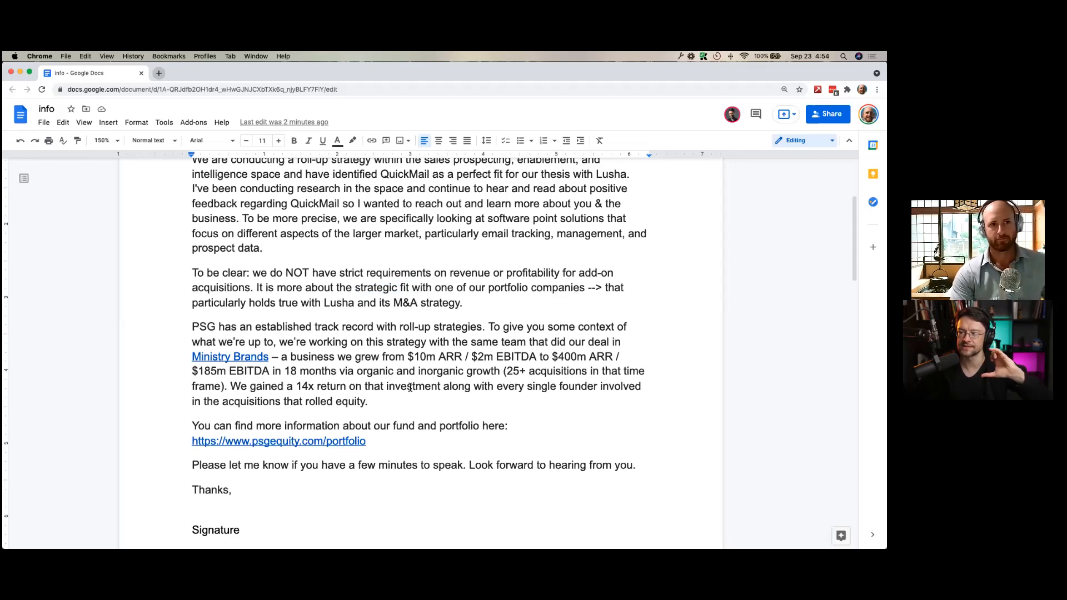
{"action": "left_click", "coordinate": [462, 302]}
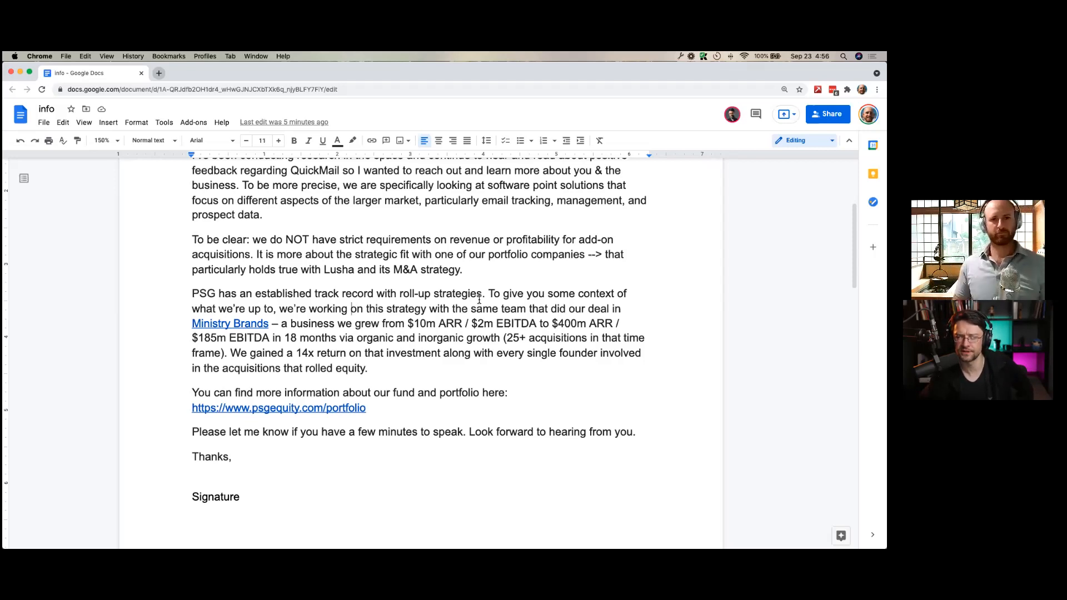
{"action": "scroll", "scroll_direction": "up", "scroll_amount": 3}
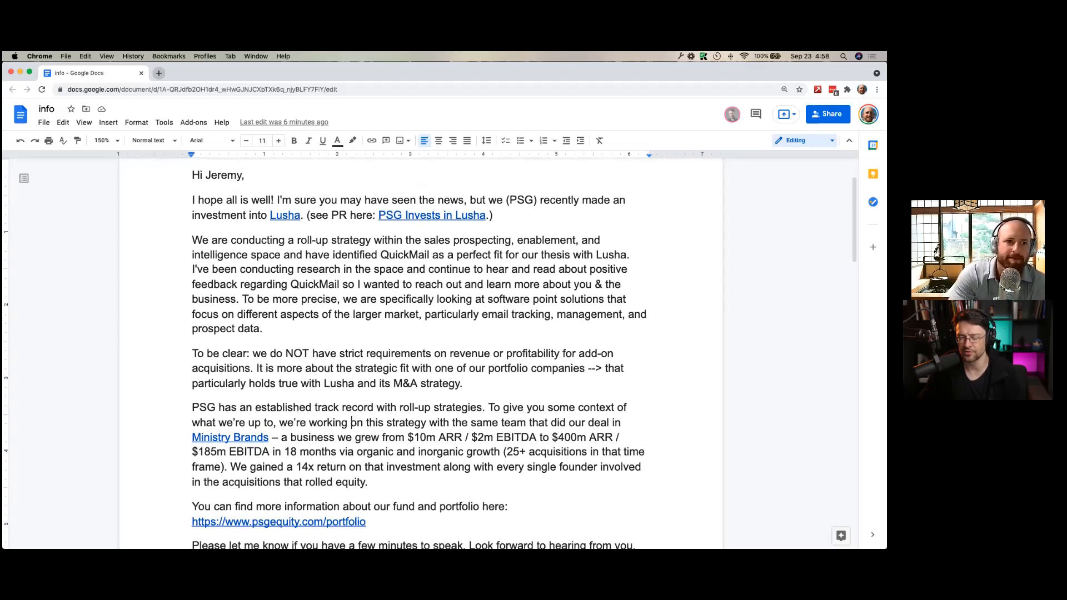
{"action": "mouse_move", "coordinate": [105, 307]}
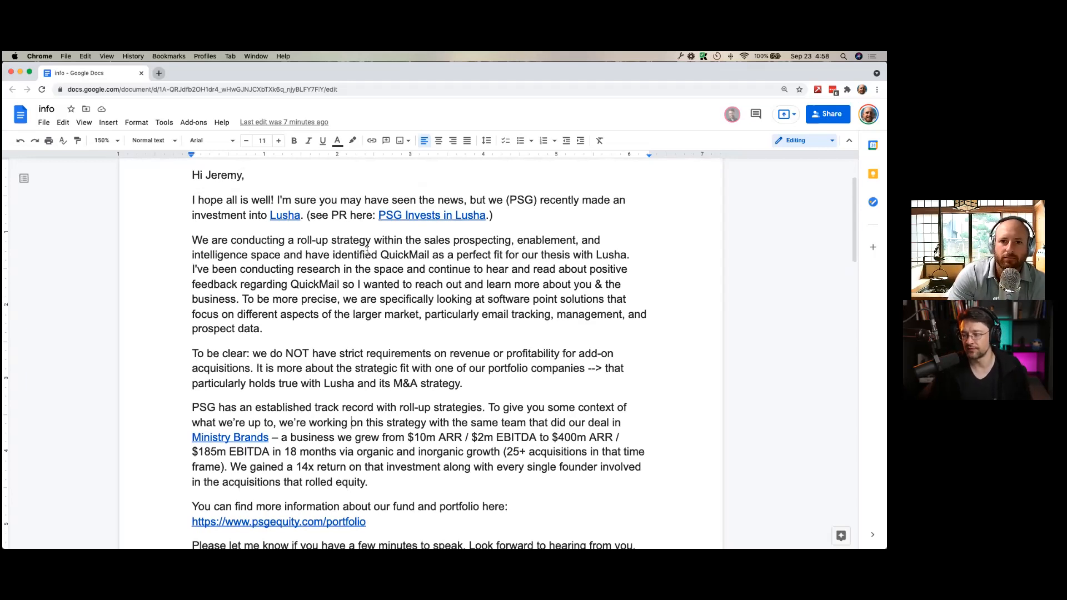
- Move the Lusha investment intro into a 'P.S.' and delete its 'I hope all is well' pleasantries
{"action": "left_click_drag", "start_coordinate": [192, 215], "coordinate": [491, 215]}
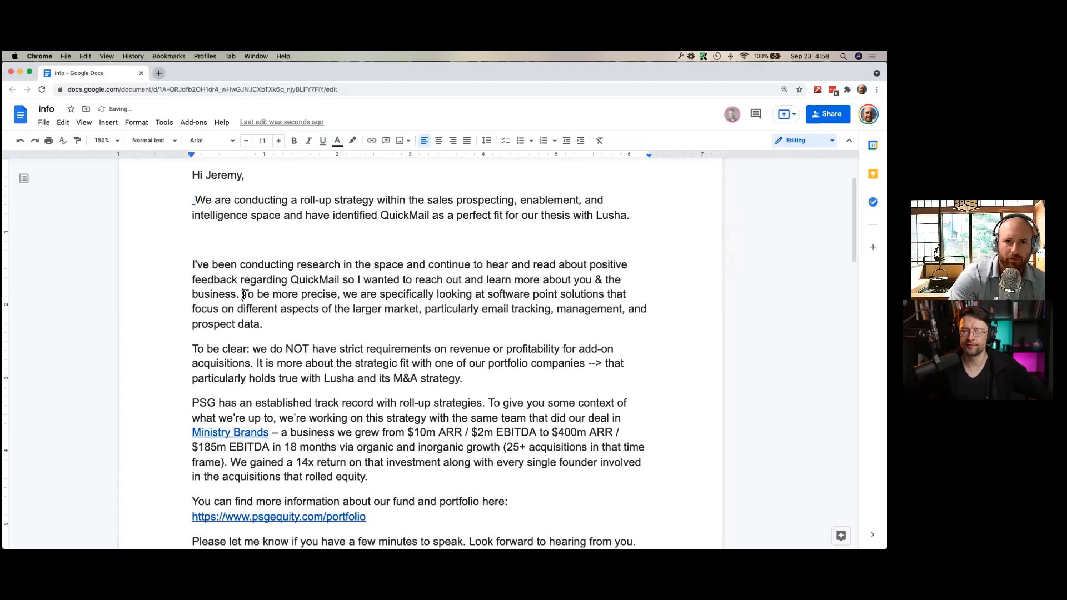
{"action": "left_click_drag", "start_coordinate": [243, 293], "coordinate": [262, 324]}
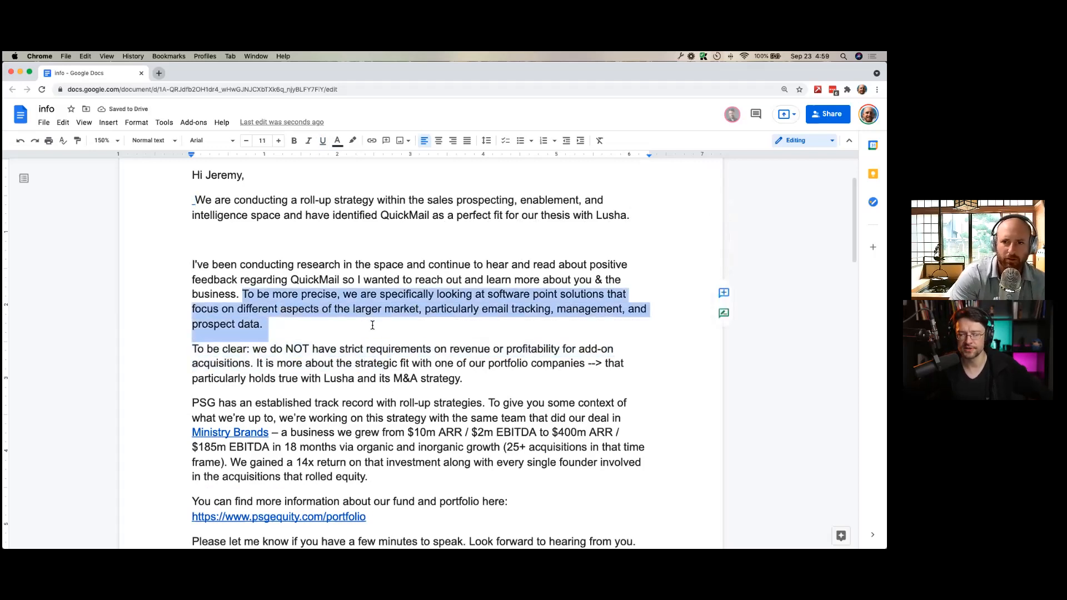
{"action": "left_click", "coordinate": [371, 326]}
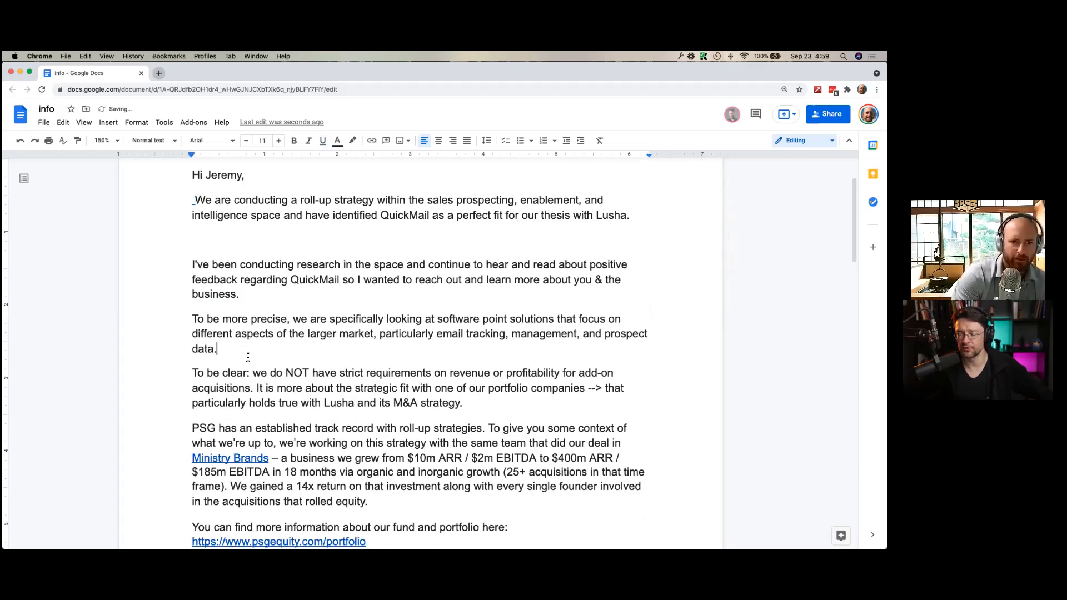
{"action": "type", "text": "P.S."}
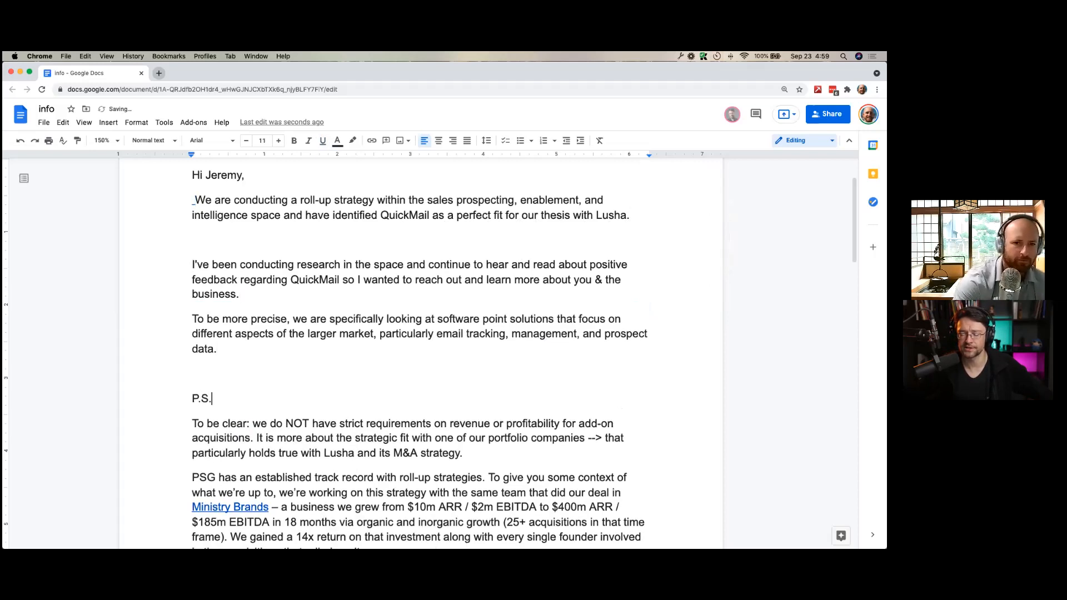
{"action": "type", "text": "I hope all is well! I'm sure you may have seen the news, but we (PSG) recently made an investment into Lusha. (see PR here: PSG Invests in Lusha.)"}
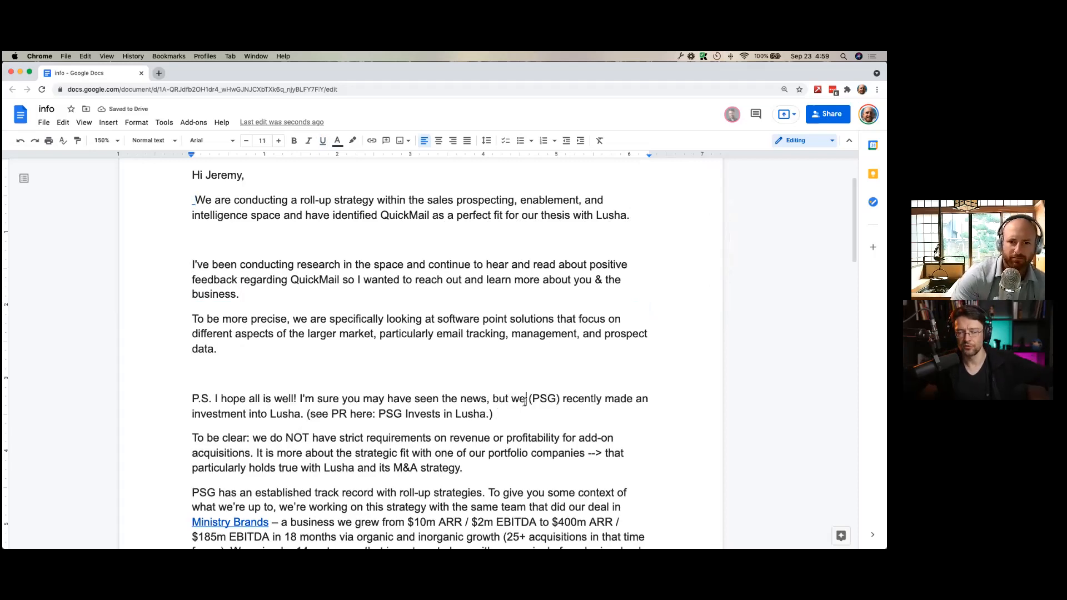
{"action": "left_click_drag", "start_coordinate": [216, 399], "coordinate": [523, 399]}
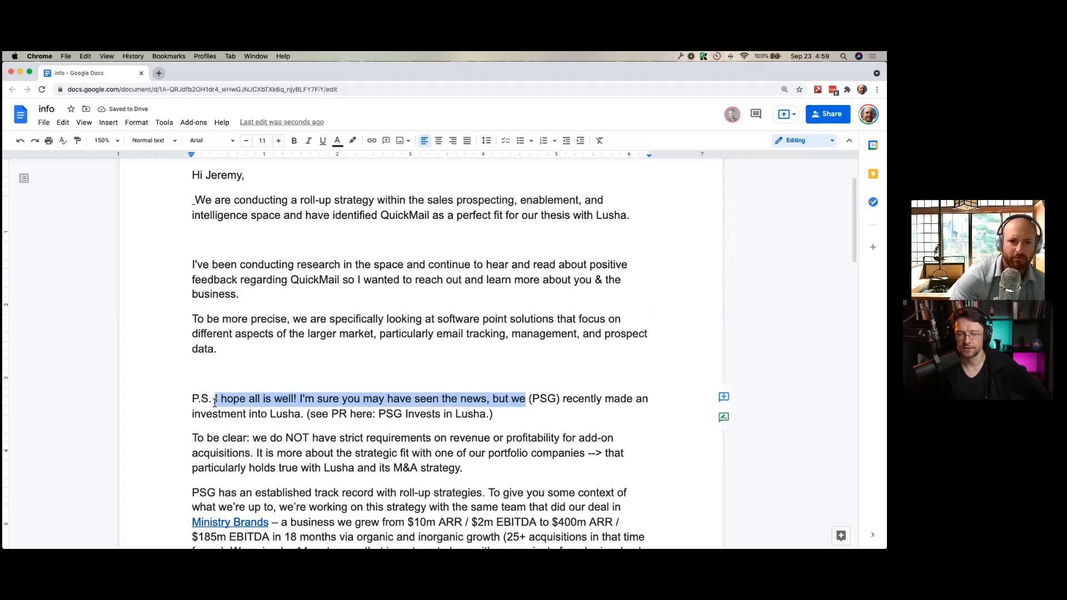
{"action": "key", "text": "Delete"}
{"action": "type", "text": "W"}
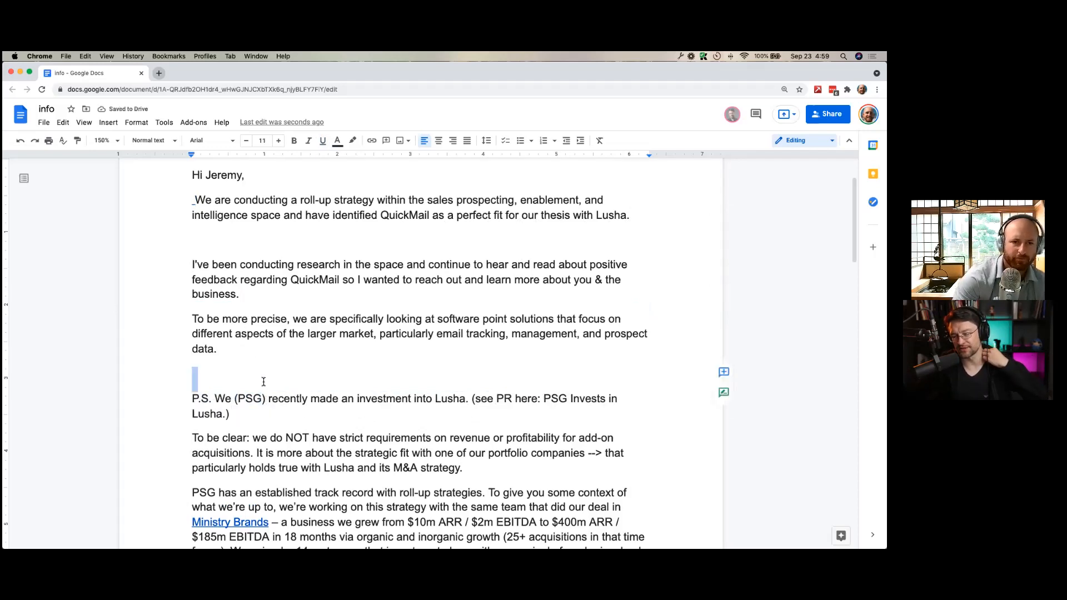
- Add the question 'Are you open to selling in the next 5 years?'
{"action": "type", "text": "Are you op"}
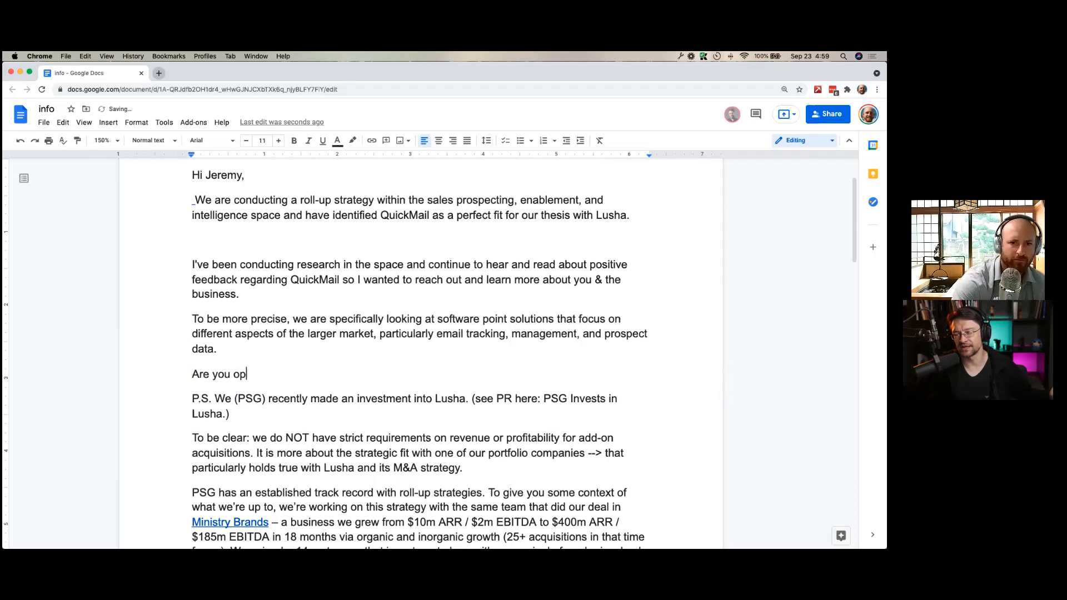
{"action": "type", "text": "en to selling in t"}
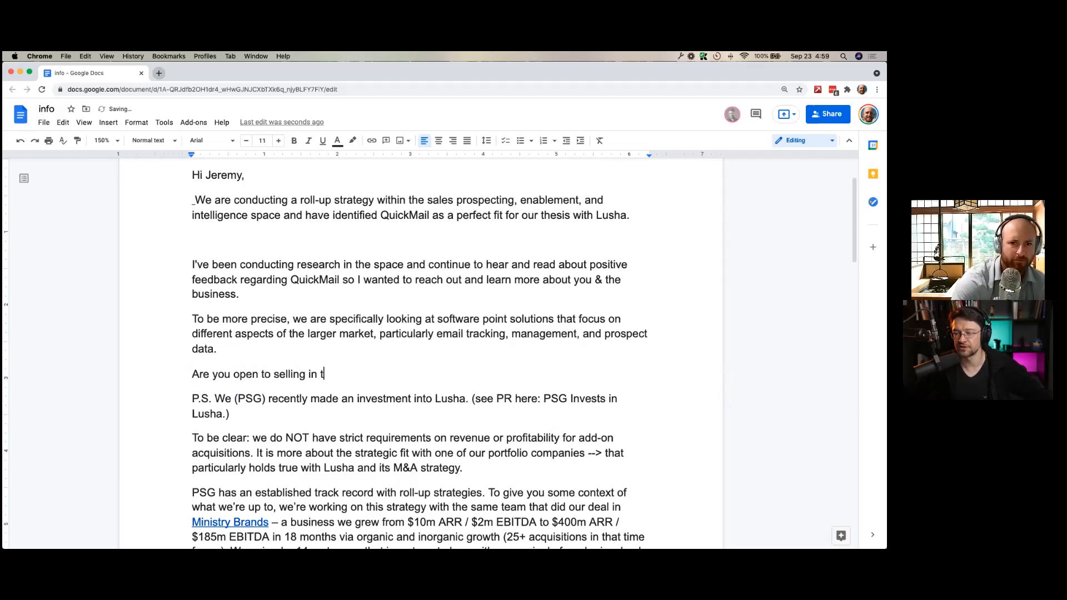
{"action": "type", "text": "he next 5 year"}
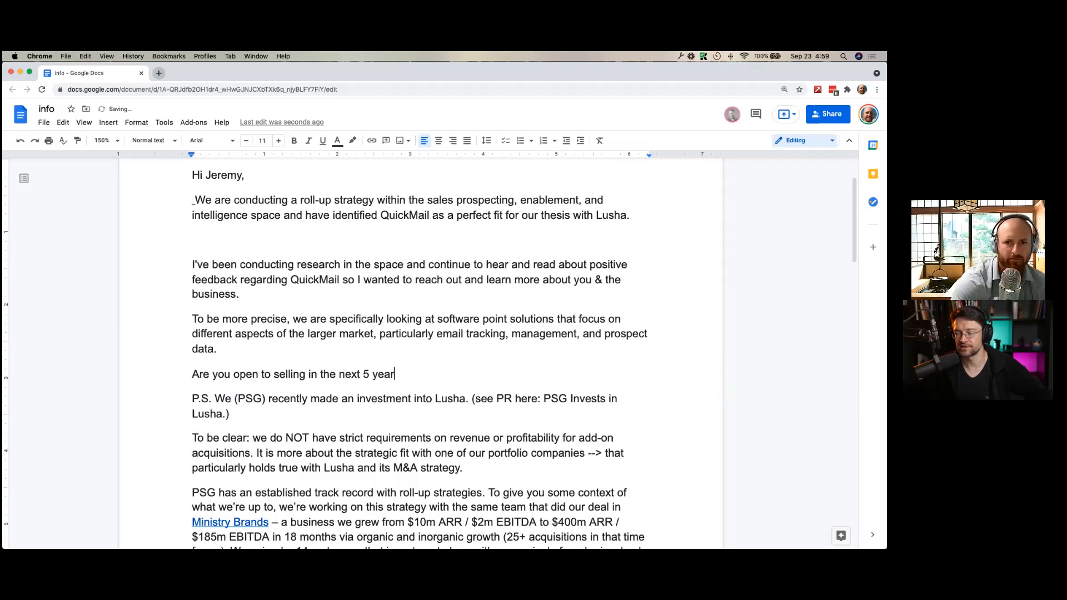
{"action": "type", "text": "s?"}
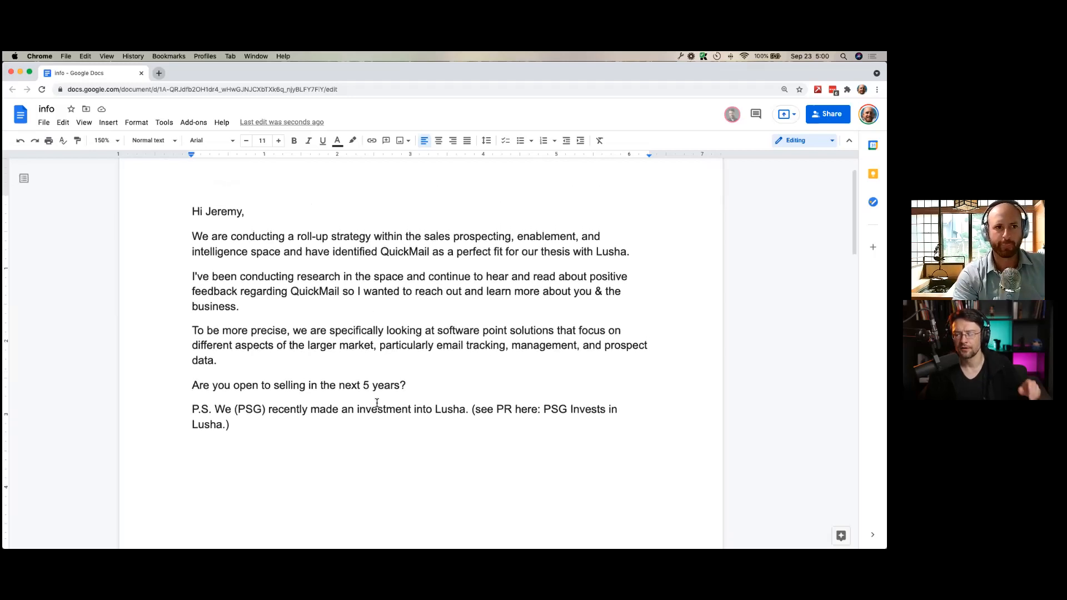
- Scroll to the first paragraph whose opening becomes 'We've been'
{"action": "scroll", "scroll_direction": "down", "scroll_amount": 3}
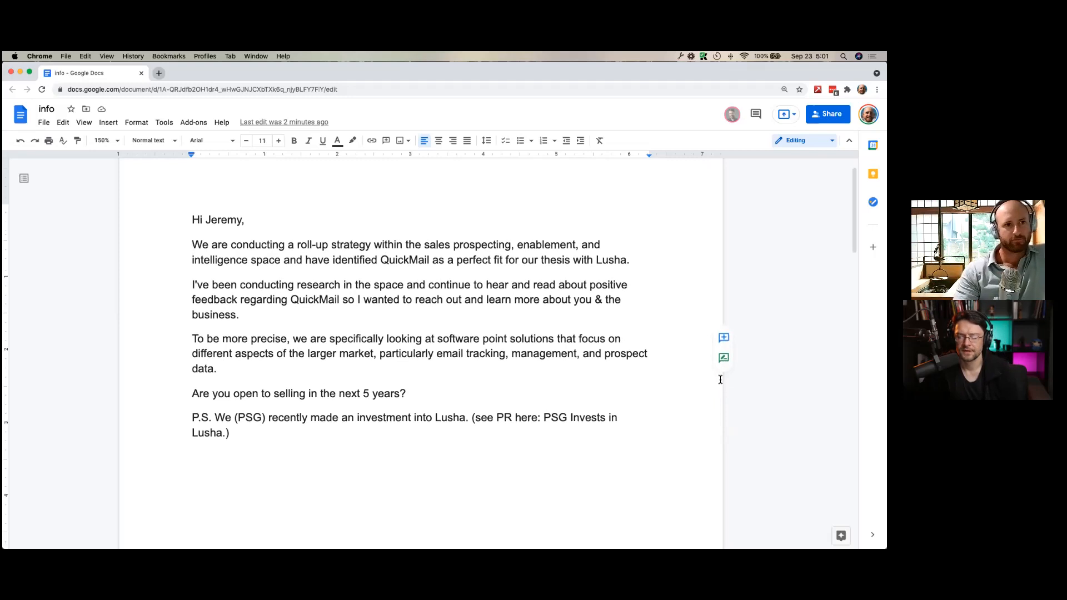
{"action": "mouse_move", "coordinate": [723, 379]}
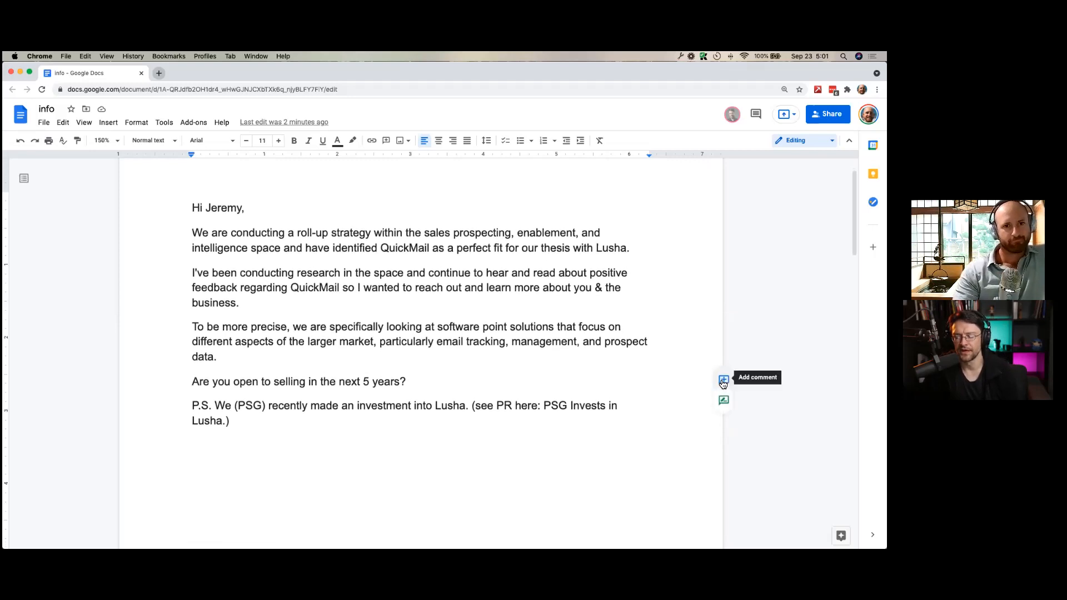
{"action": "scroll", "scroll_direction": "down", "scroll_amount": 3}
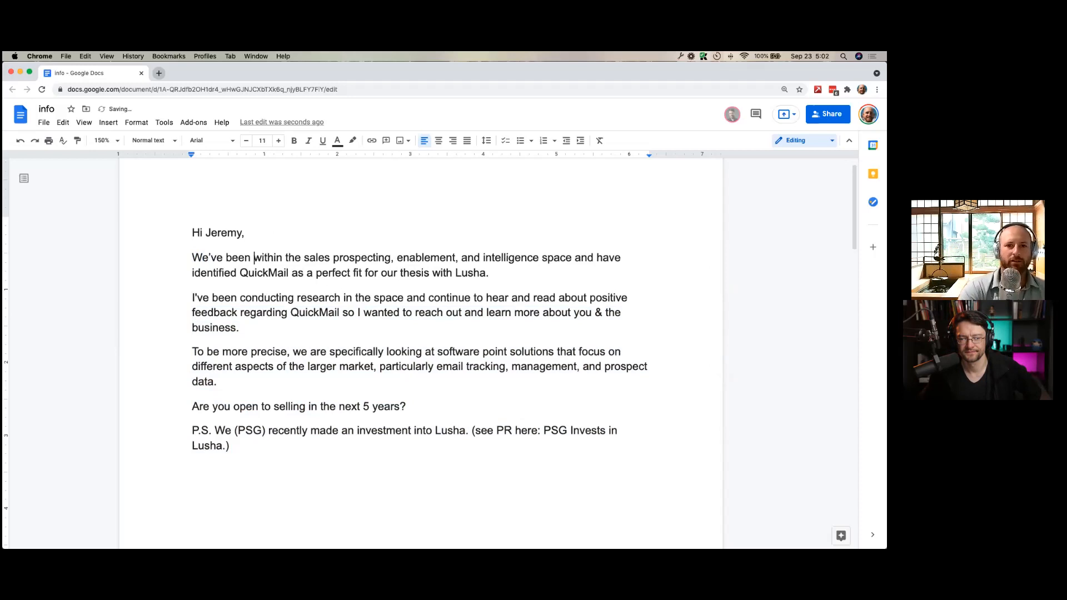
- Reword paragraph one to 'purchases software companies (e.g. Lusha)' ending with 'next acquisition'
{"action": "type", "text": "purchases companie"}
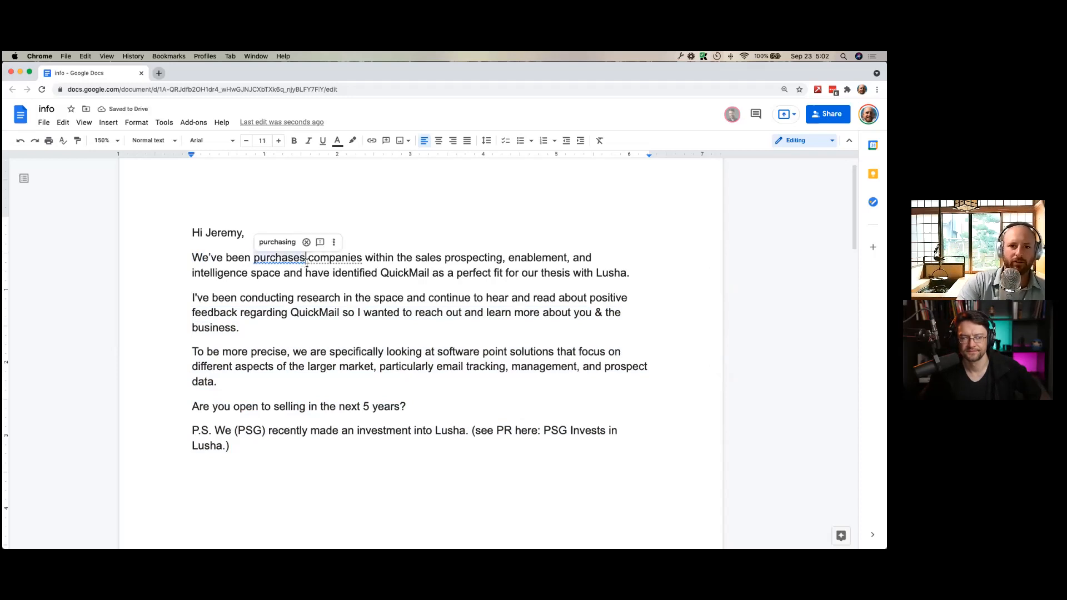
{"action": "type", "text": "software"}
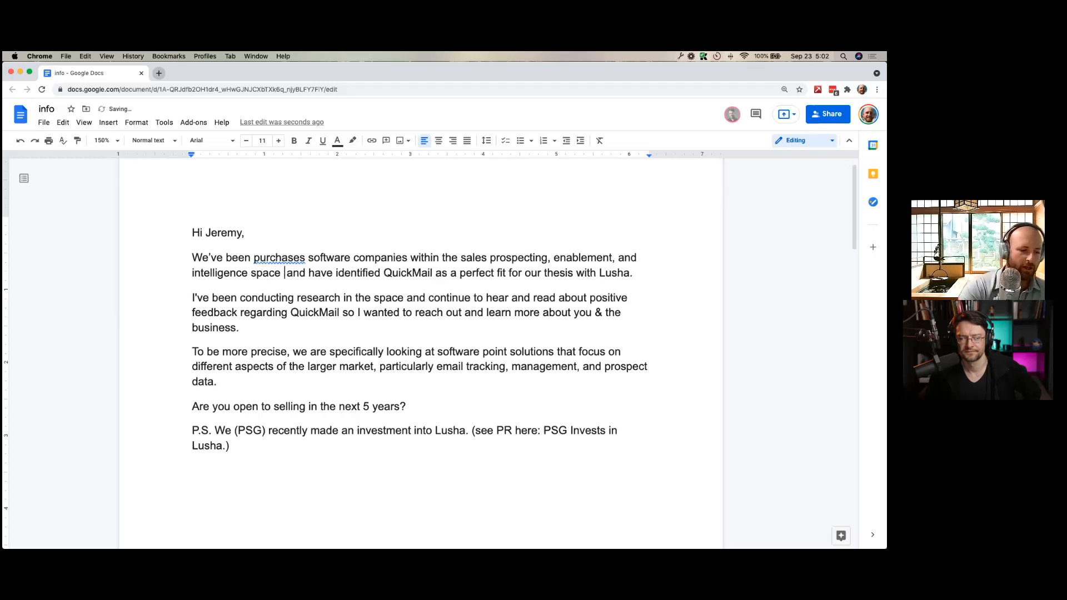
{"action": "type", "text": "(e.g. Lusha"}
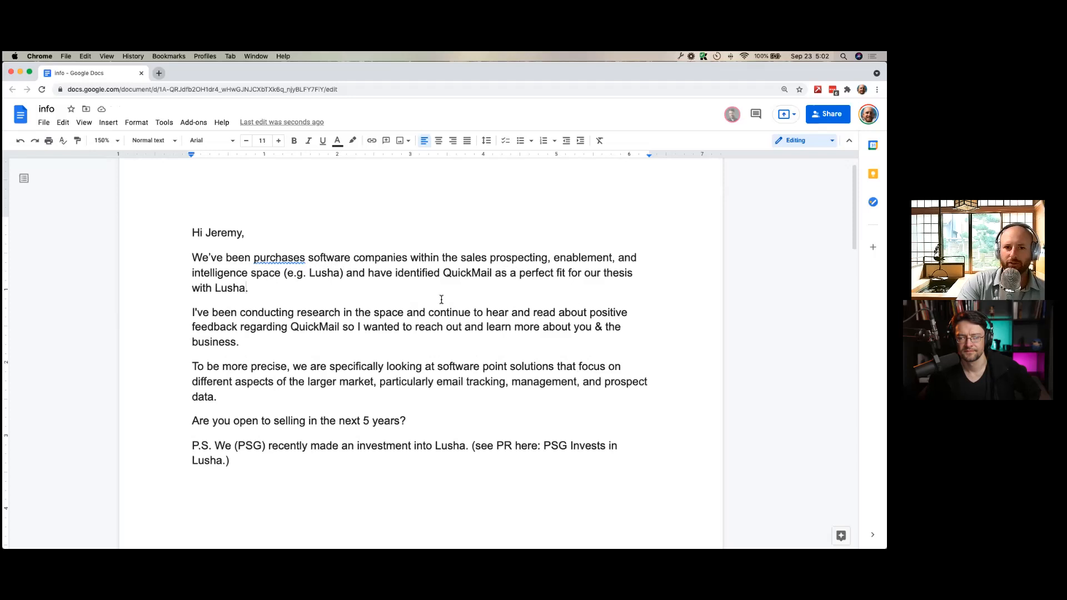
{"action": "left_click_drag", "start_coordinate": [567, 273], "coordinate": [248, 286]}
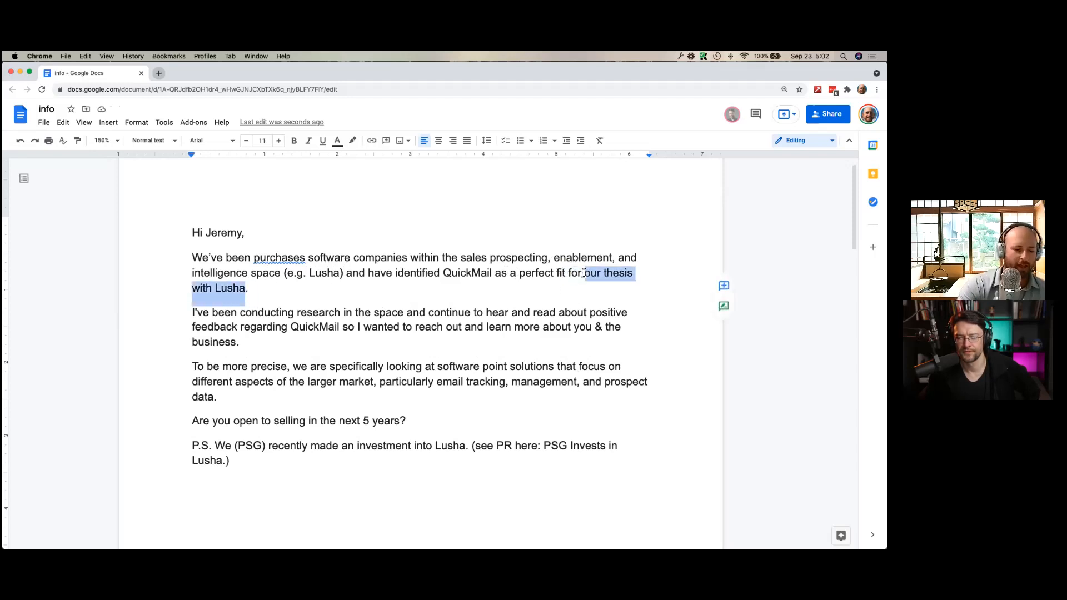
{"action": "type", "text": "next aquisition"}
{"action": "left_click", "coordinate": [410, 313]}
{"action": "type", "text": "After"}
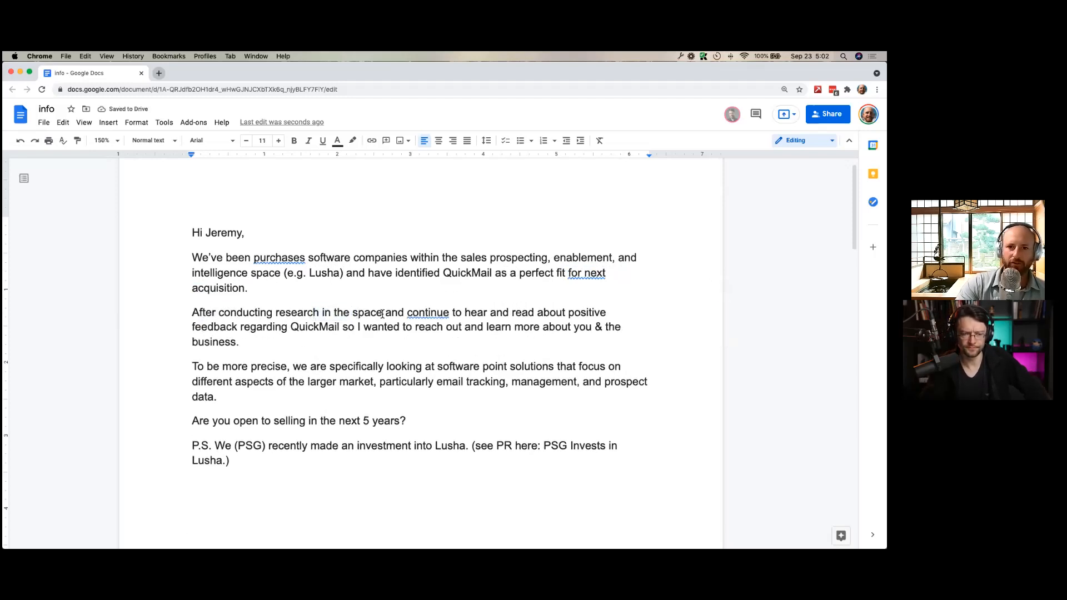
- Add 'Facebook,' and 'exit goals' to paragraph two and change 'the business' to 'your business'
{"action": "type", "text": ","}
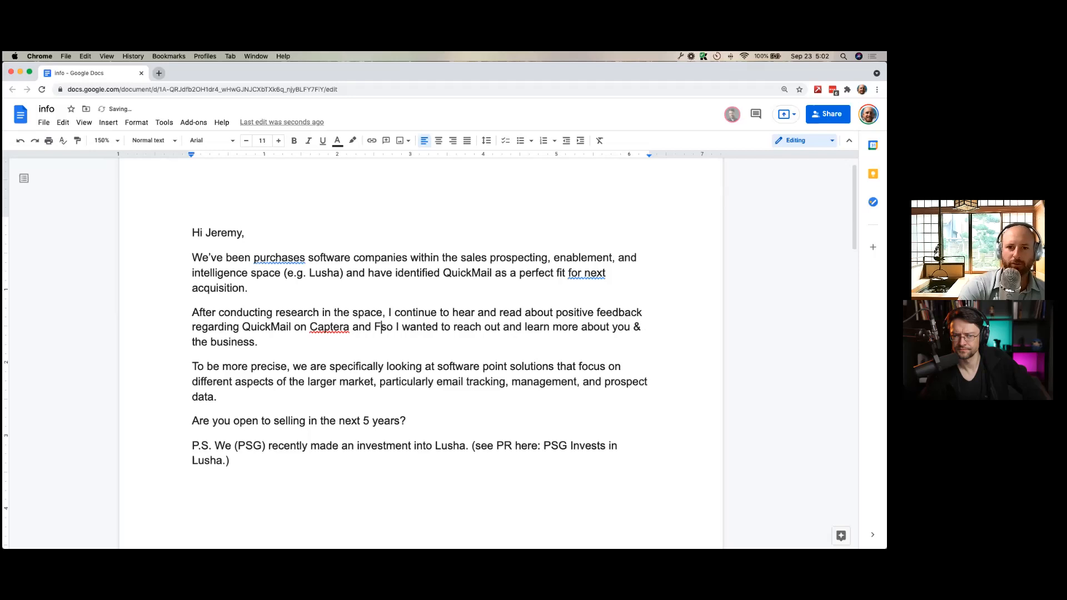
{"action": "type", "text": "acebook"}
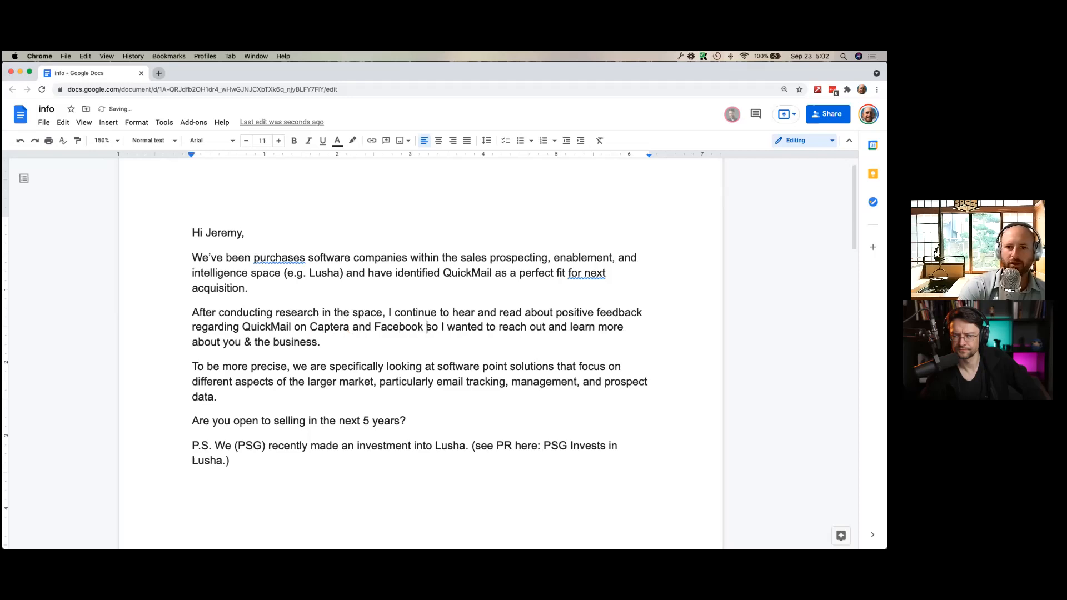
{"action": "type", "text": ","}
{"action": "left_click", "coordinate": [255, 341]}
{"action": "type", "text": "r"}
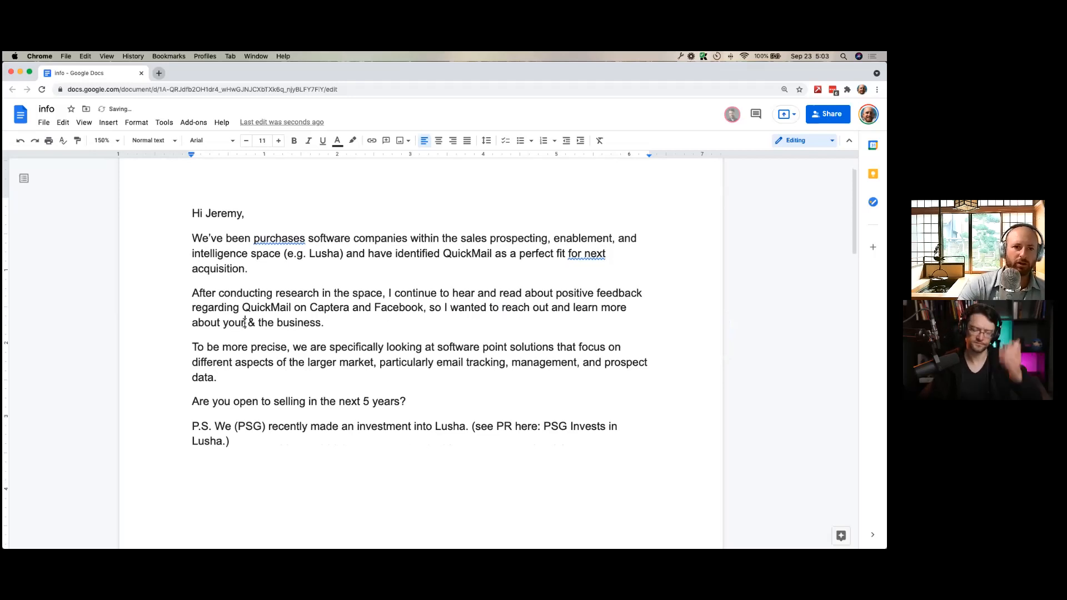
{"action": "type", "text": "exit"}
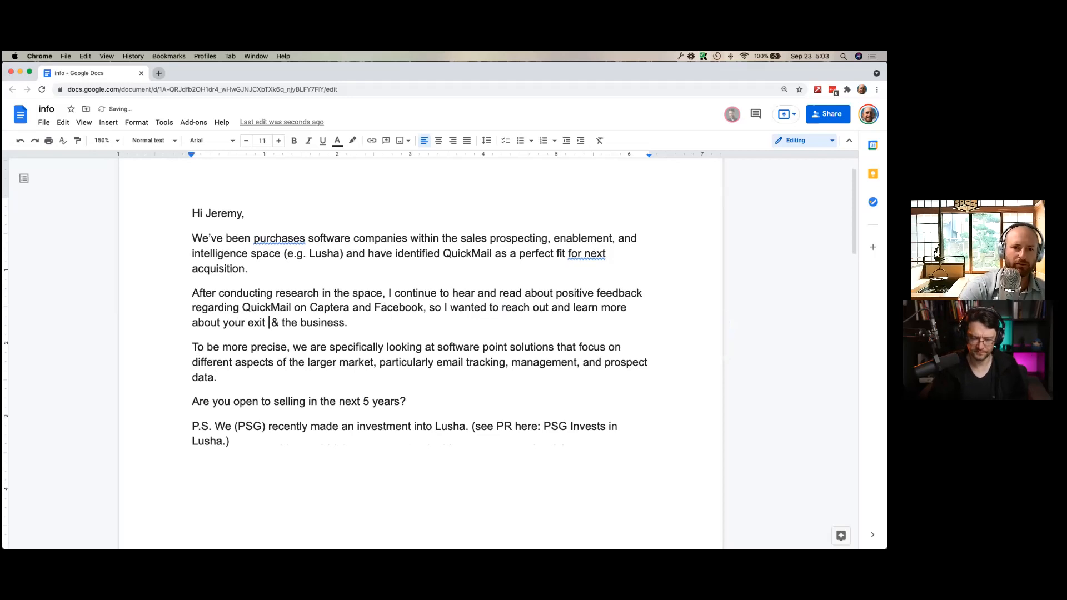
{"action": "type", "text": "goals"}
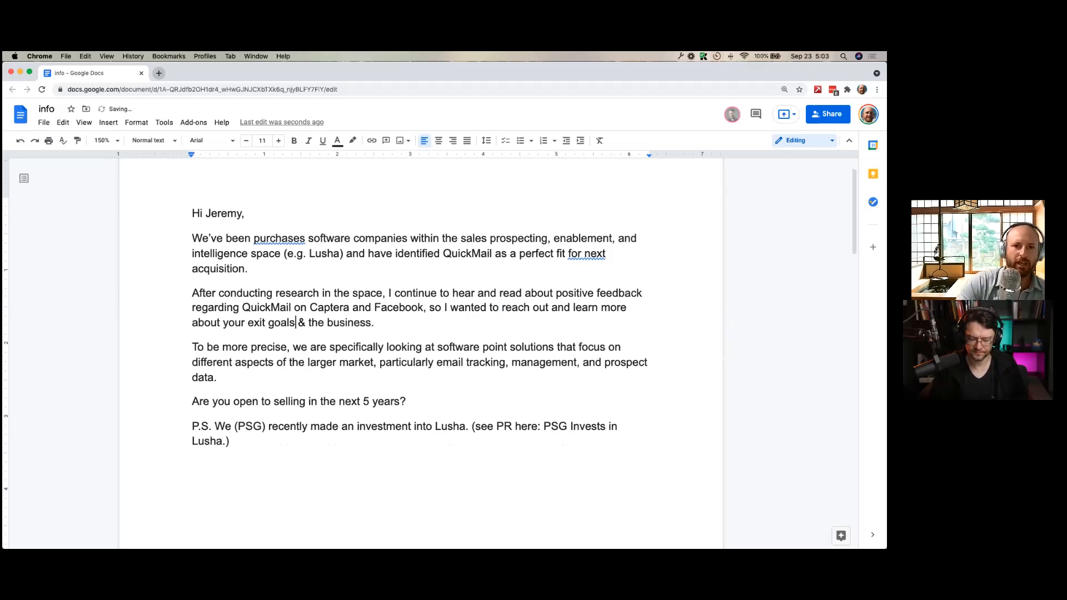
{"action": "double_click", "coordinate": [317, 322]}
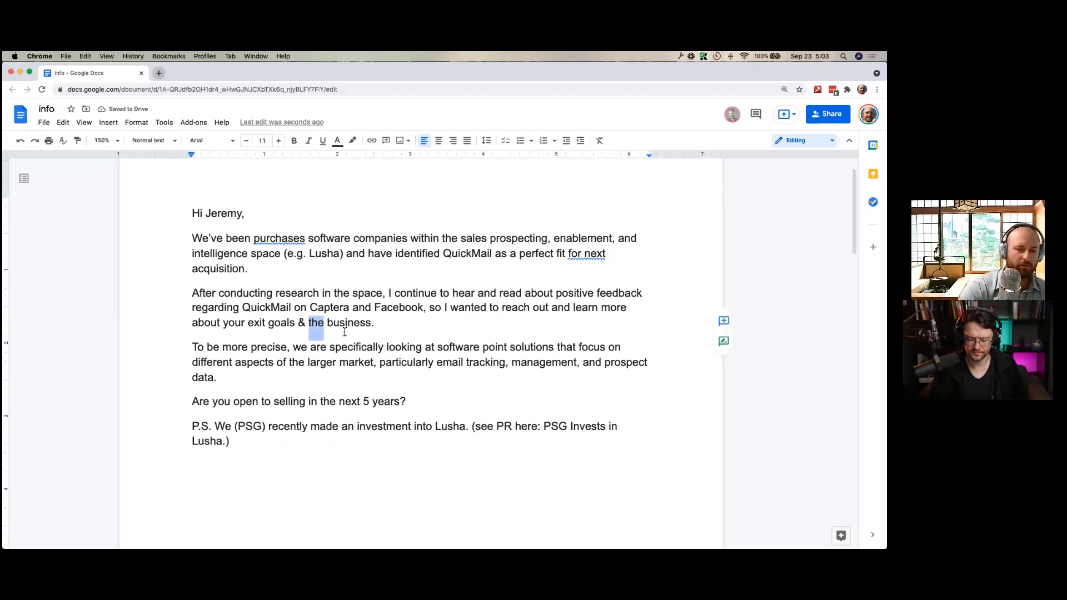
{"action": "type", "text": "your"}
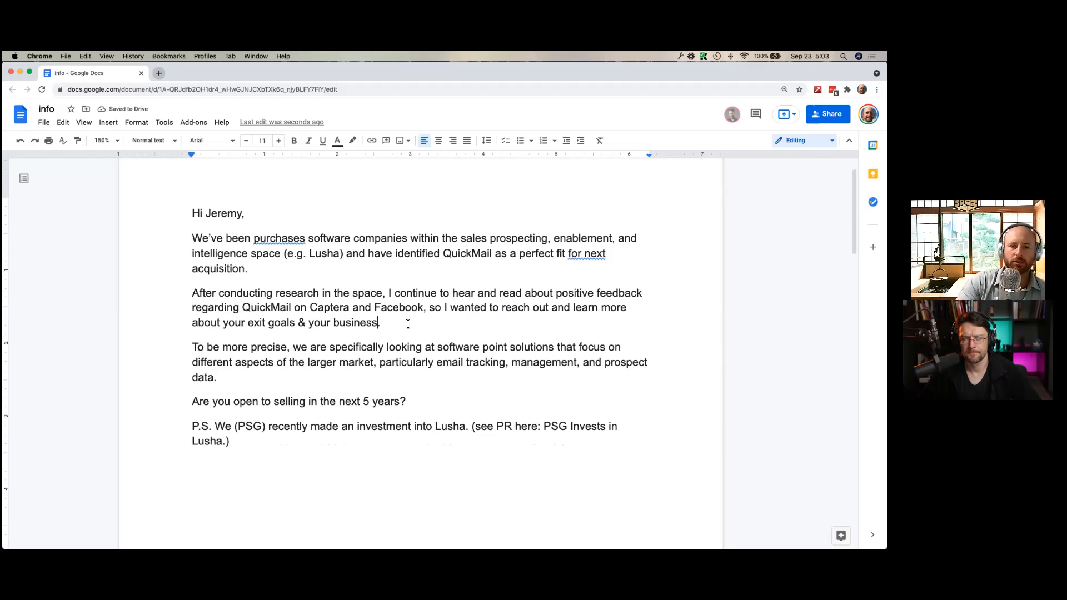
- Finish paragraph two with 'grow' and 'your current business vision'
{"action": "type", "text": "growth hist"}
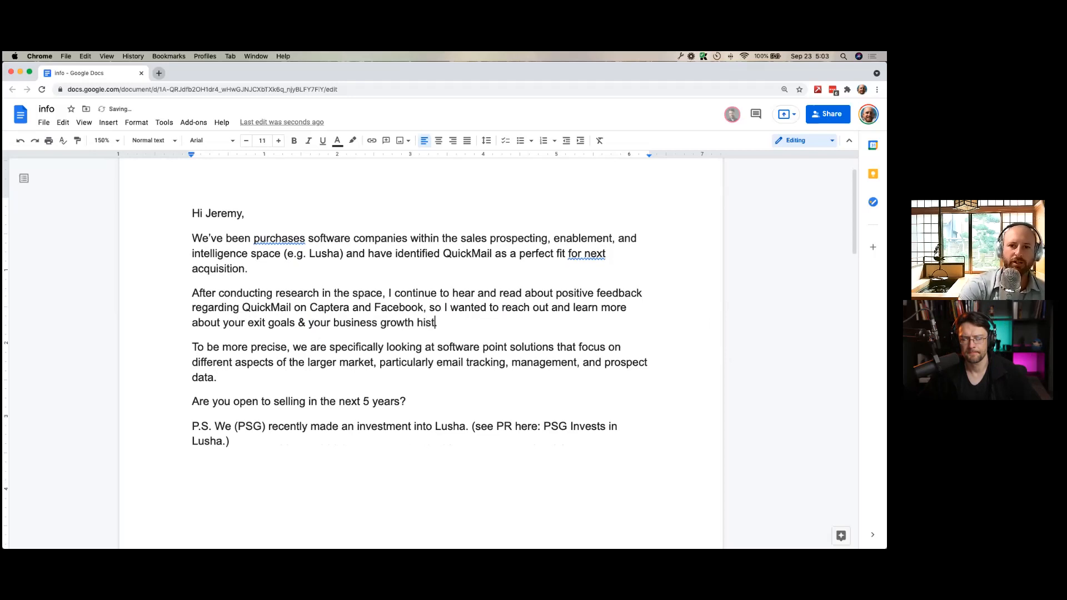
{"action": "type", "text": "ory."}
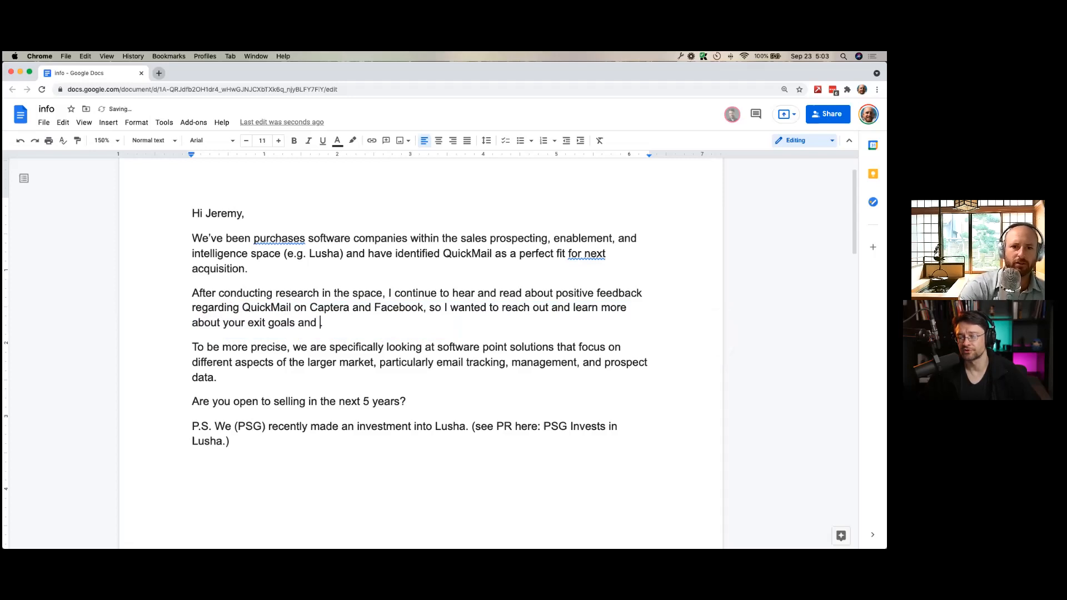
{"action": "type", "text": "yp"}
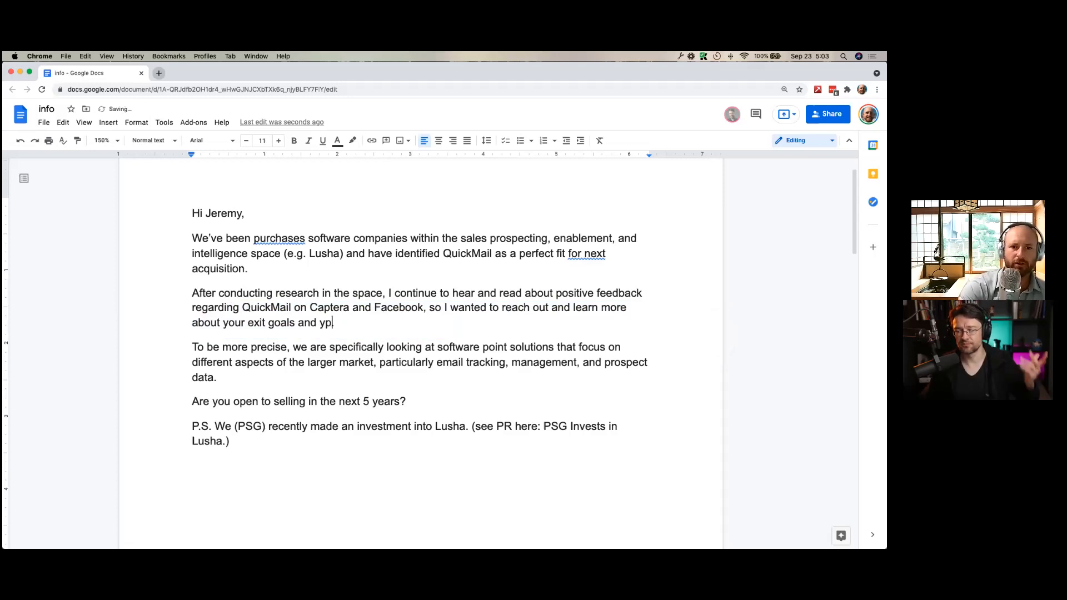
{"action": "type", "text": "our ."}
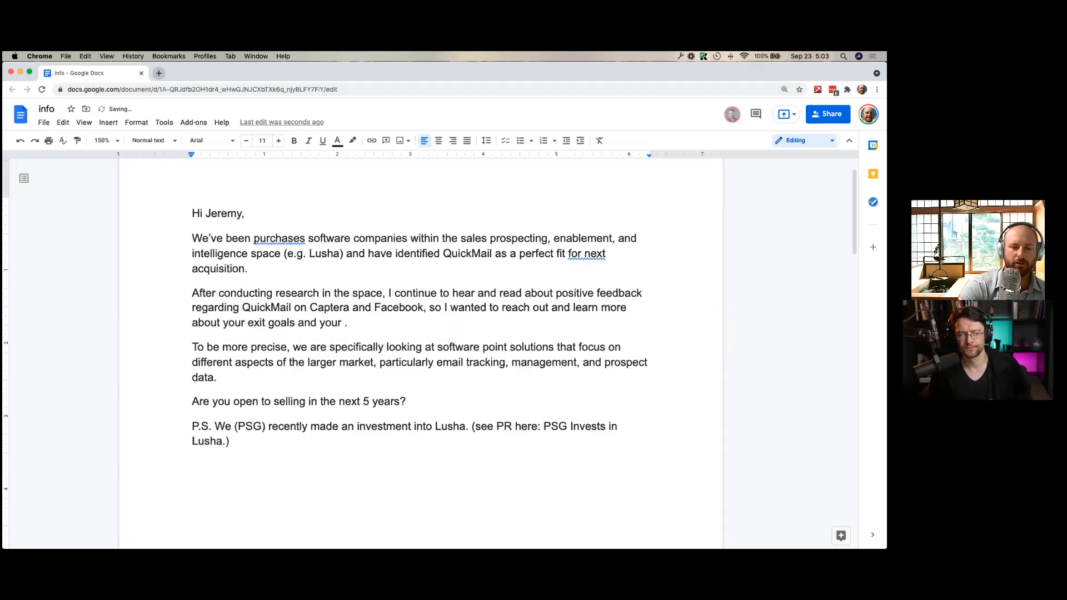
{"action": "type", "text": "current b"}
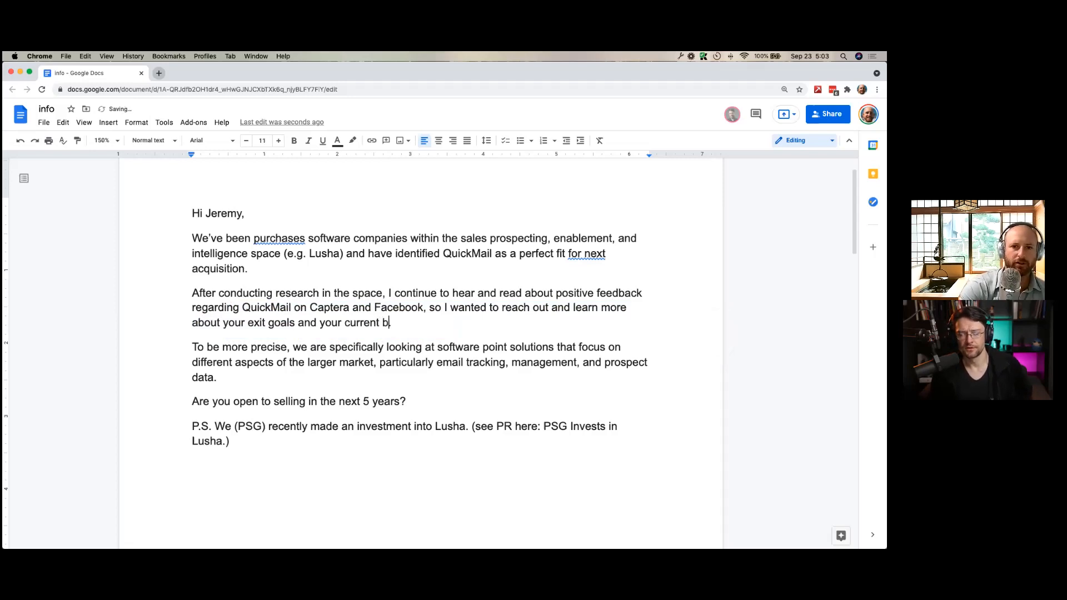
{"action": "type", "text": "usiness"}
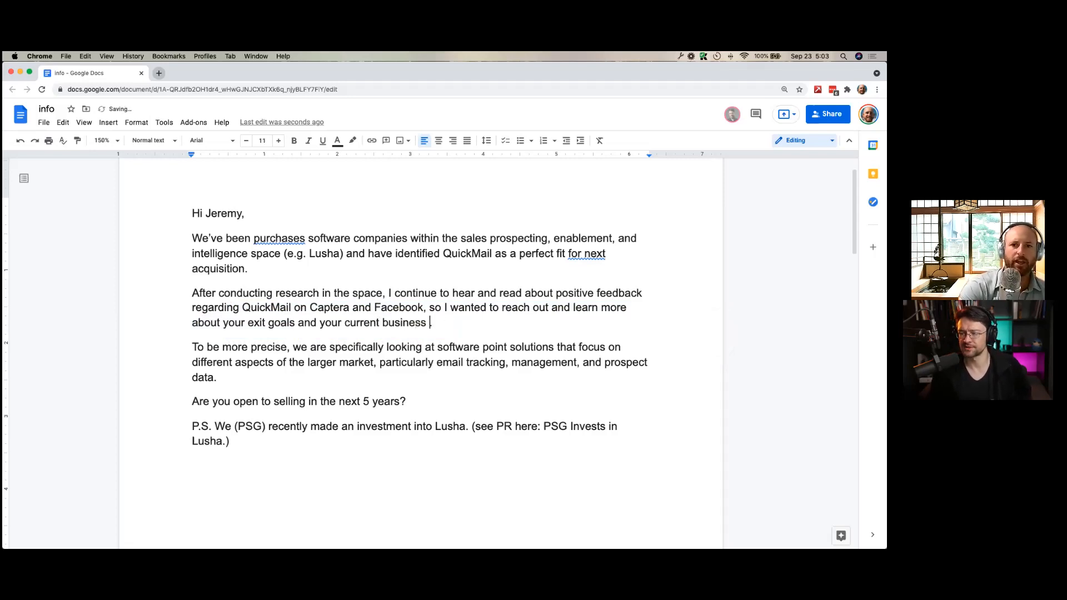
{"action": "type", "text": "vision"}
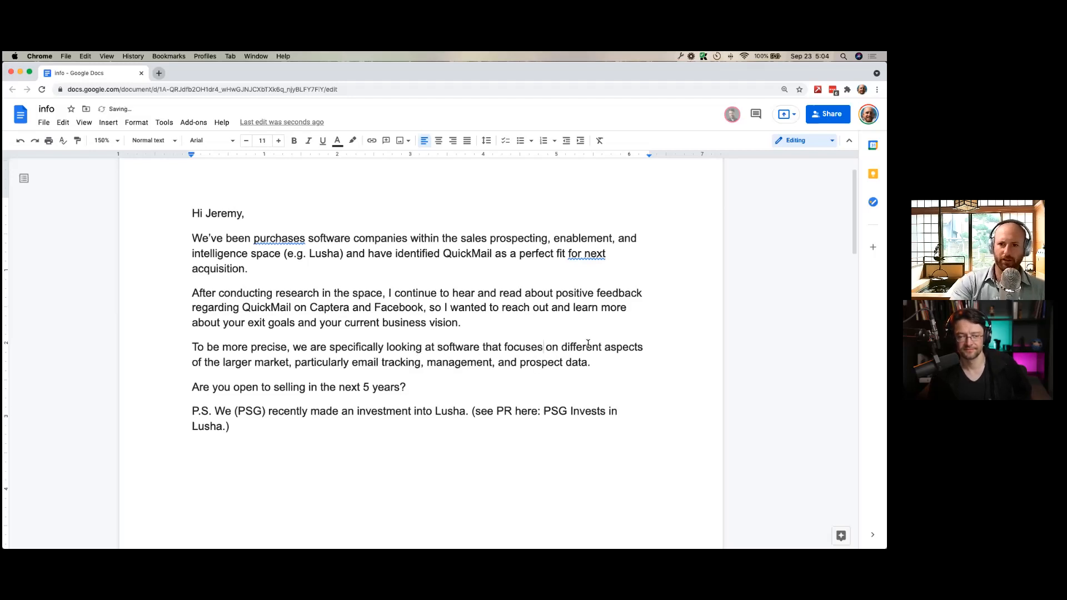
- Replace 'different aspects of the larger market, particularly' with 'synergies to complement our partners in'
{"action": "left_click_drag", "start_coordinate": [282, 347], "coordinate": [558, 346]}
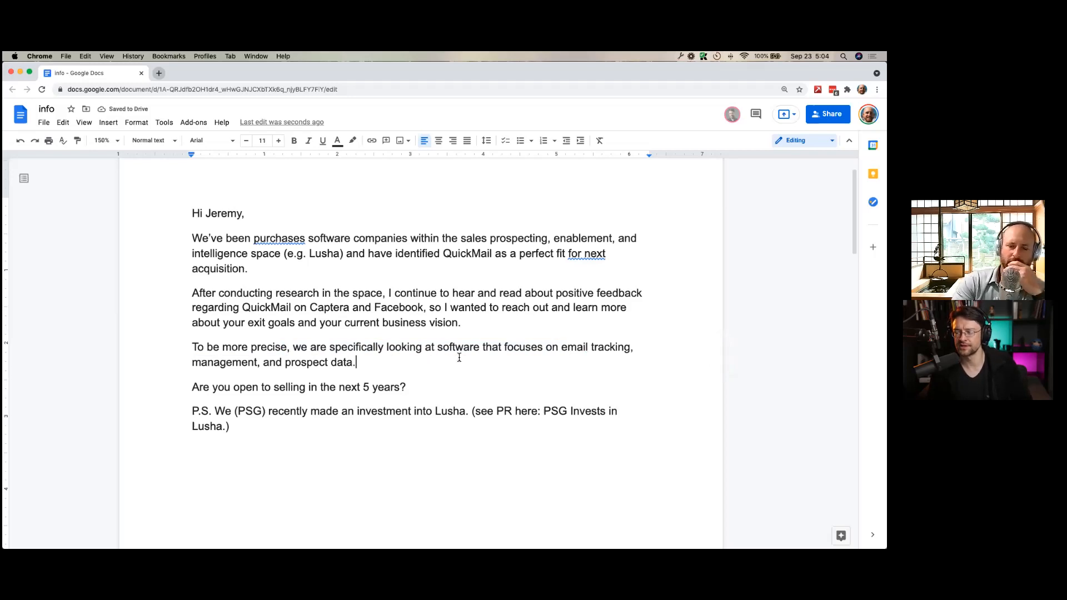
{"action": "type", "text": "sys"}
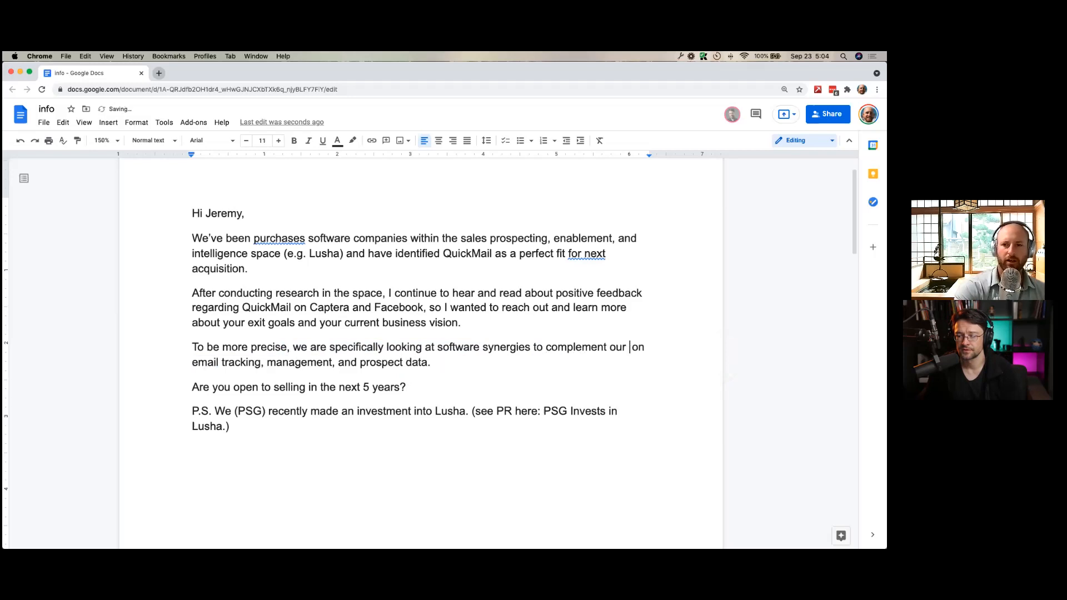
{"action": "type", "text": "invest"}
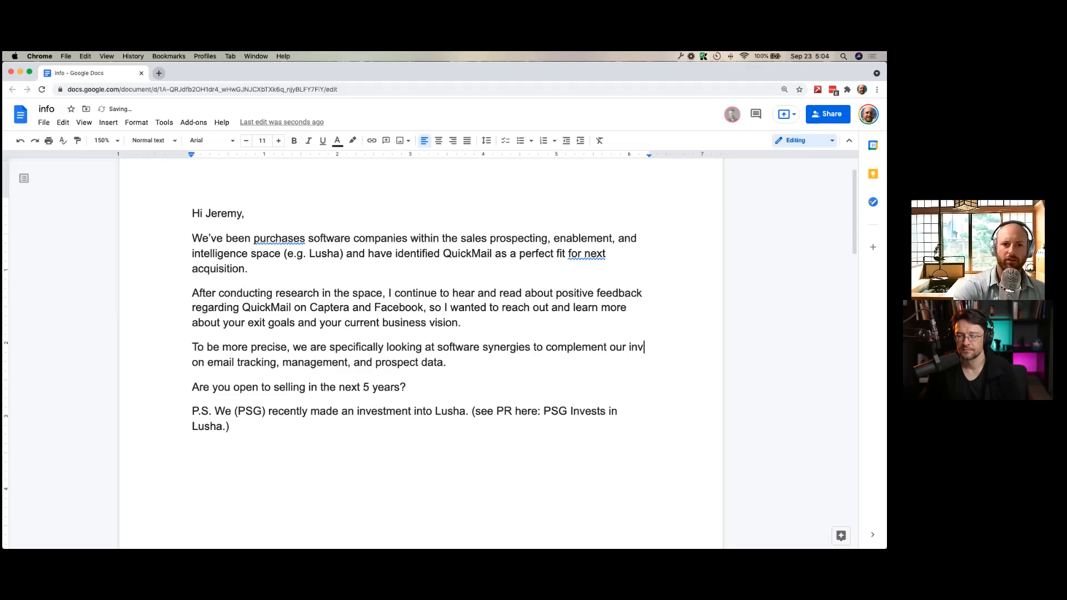
{"action": "type", "text": "par"}
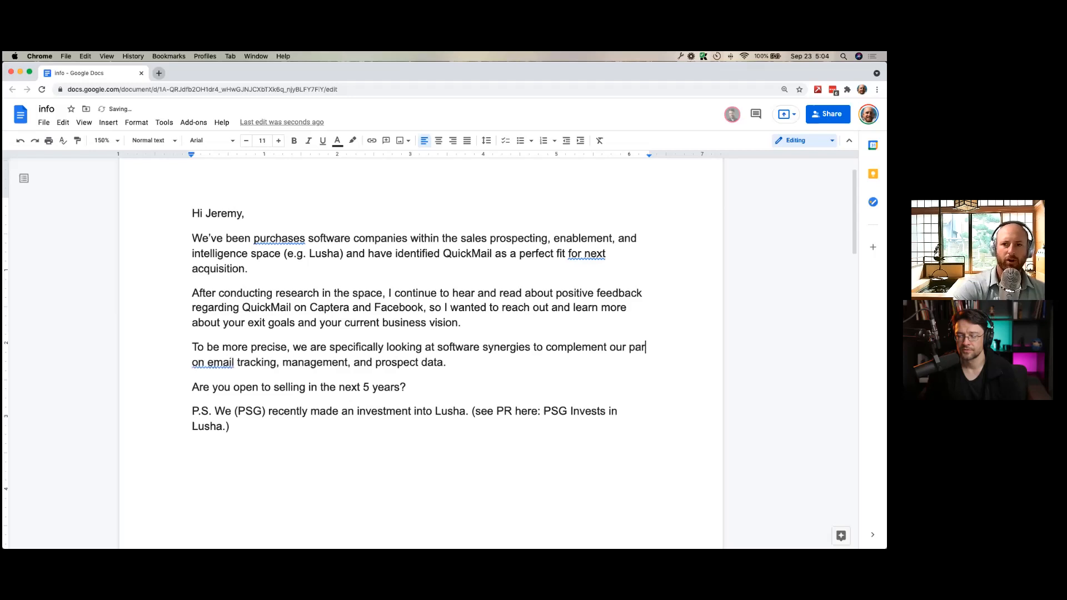
{"action": "type", "text": "tners on email track"}
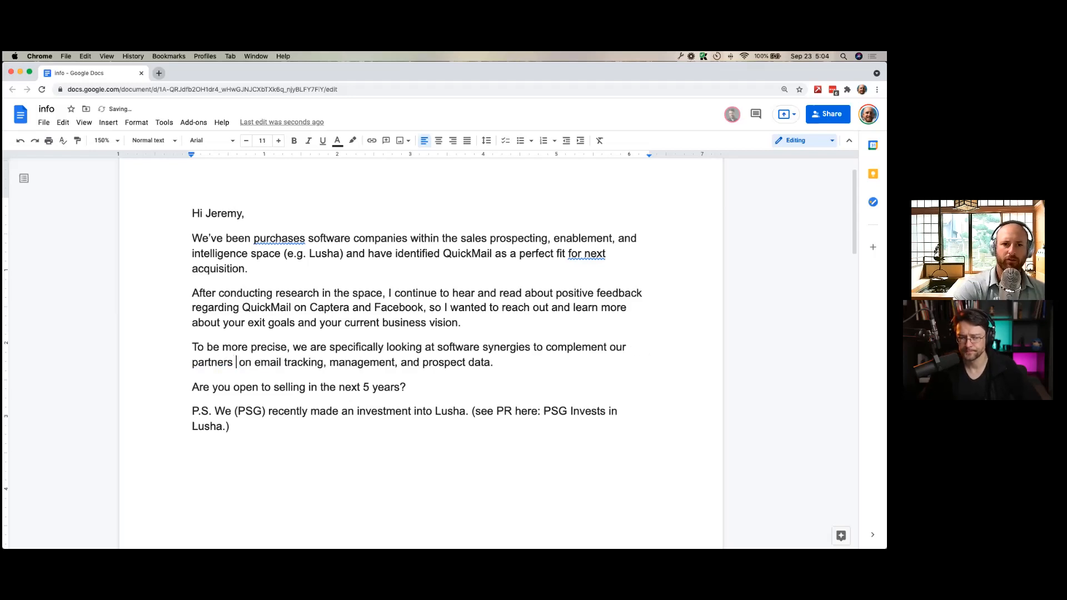
{"action": "type", "text": "in"}
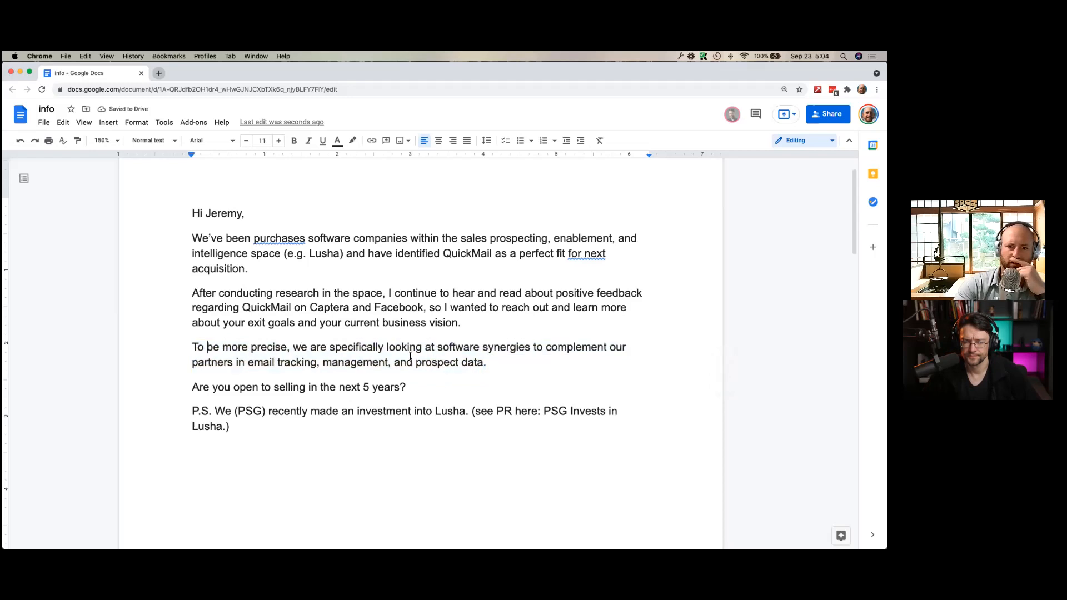
- Delete the 'To be more precise' paragraph and fix the opening to 'purchasing' and 'the next acquisition'
{"action": "left_click_drag", "start_coordinate": [193, 347], "coordinate": [486, 363]}
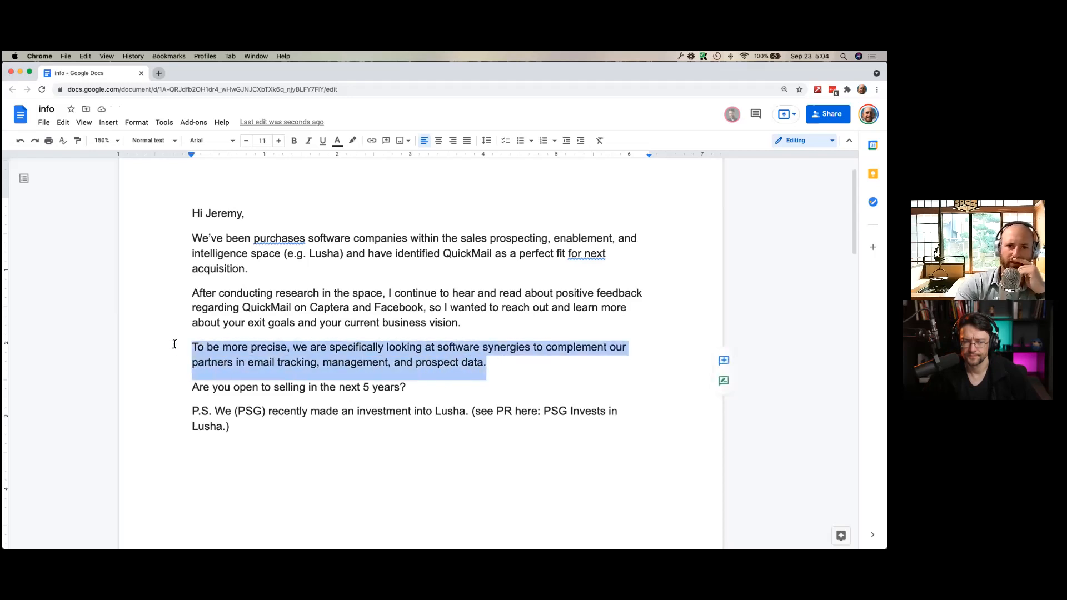
{"action": "key", "text": "Backspace"}
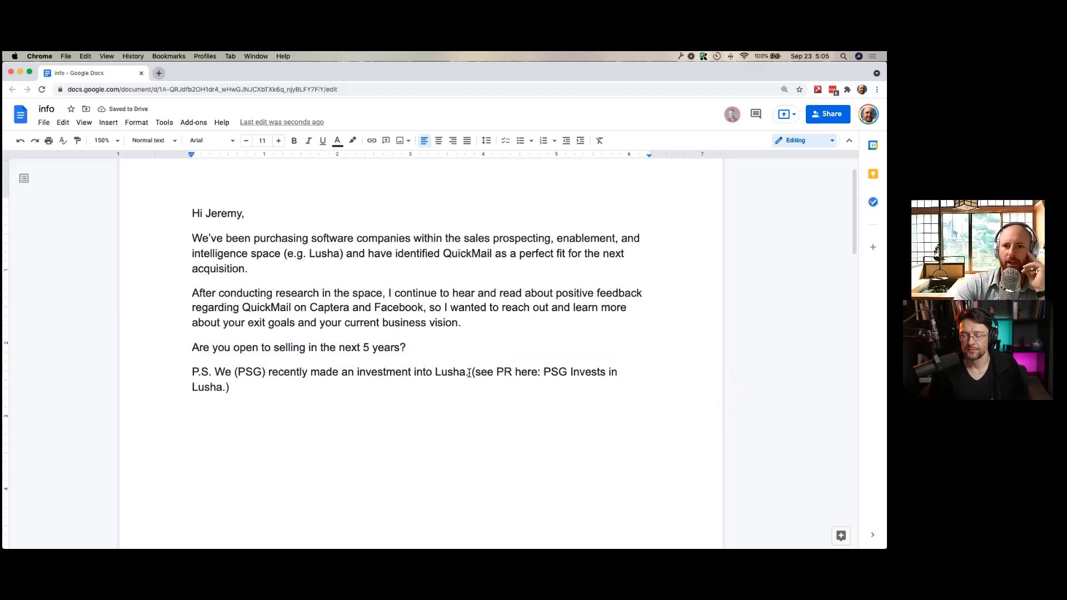
{"action": "left_click_drag", "start_coordinate": [477, 372], "coordinate": [540, 371]}
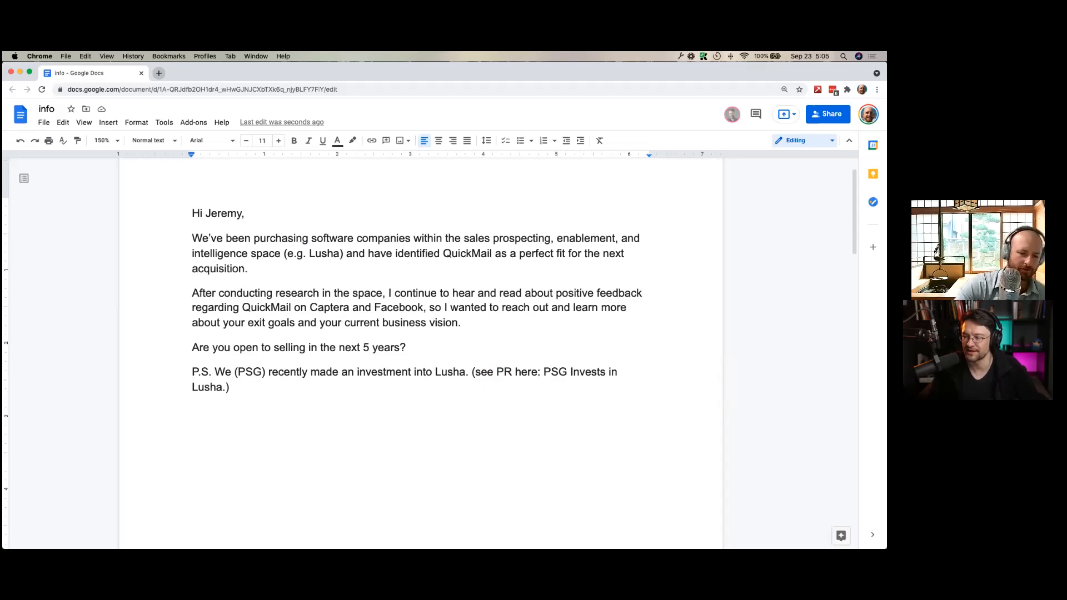
- Open with 'In the last 7 years, we've purchased 350 software companies' and add 'for XMM' to the P.S
{"action": "type", "text": "350"}
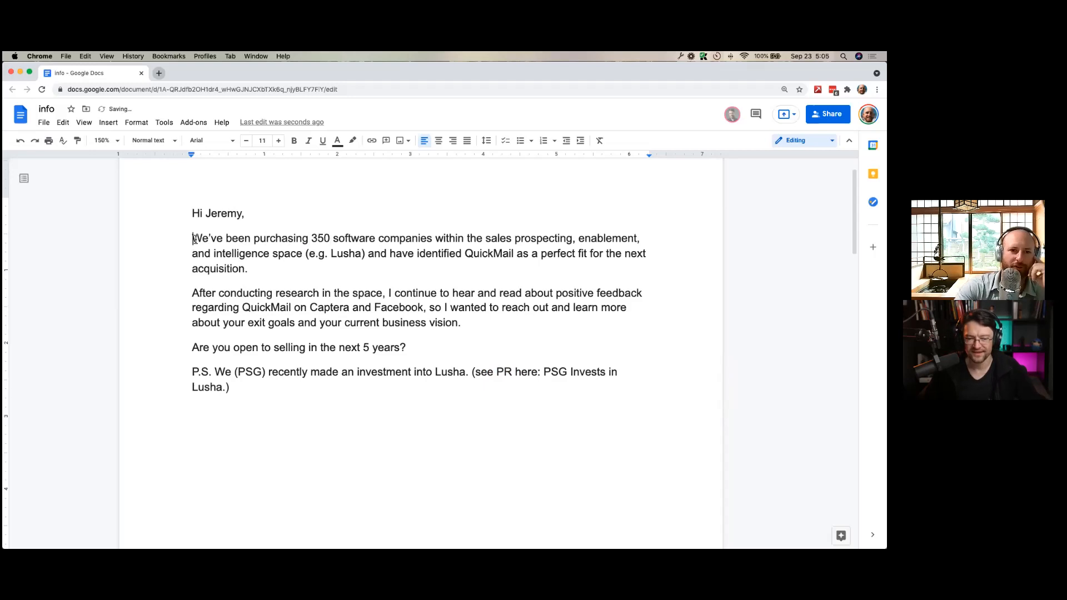
{"action": "double_click", "coordinate": [235, 238]}
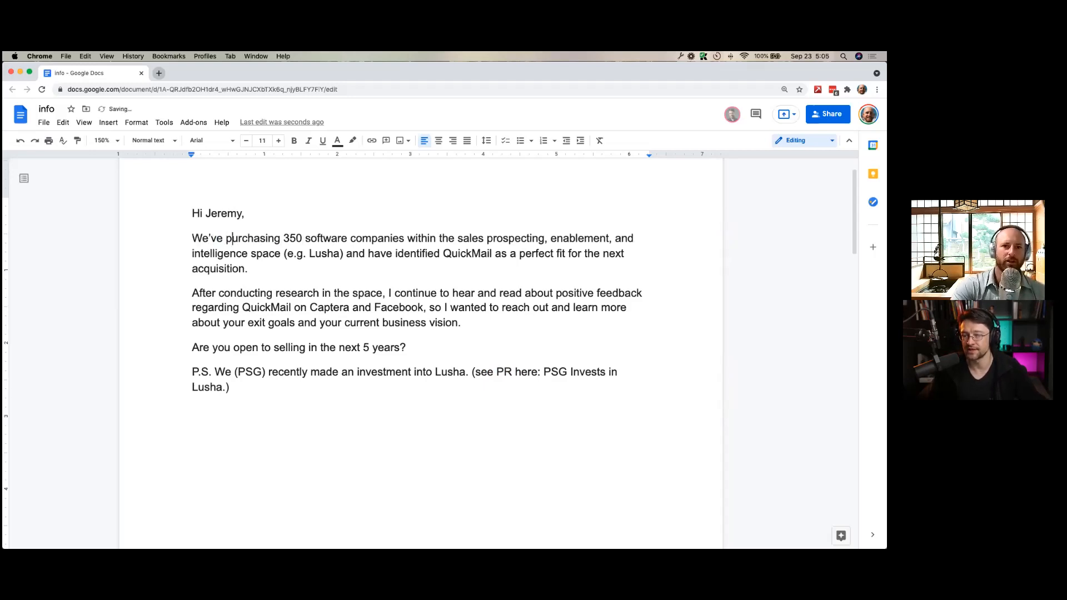
{"action": "type", "text": "purchased"}
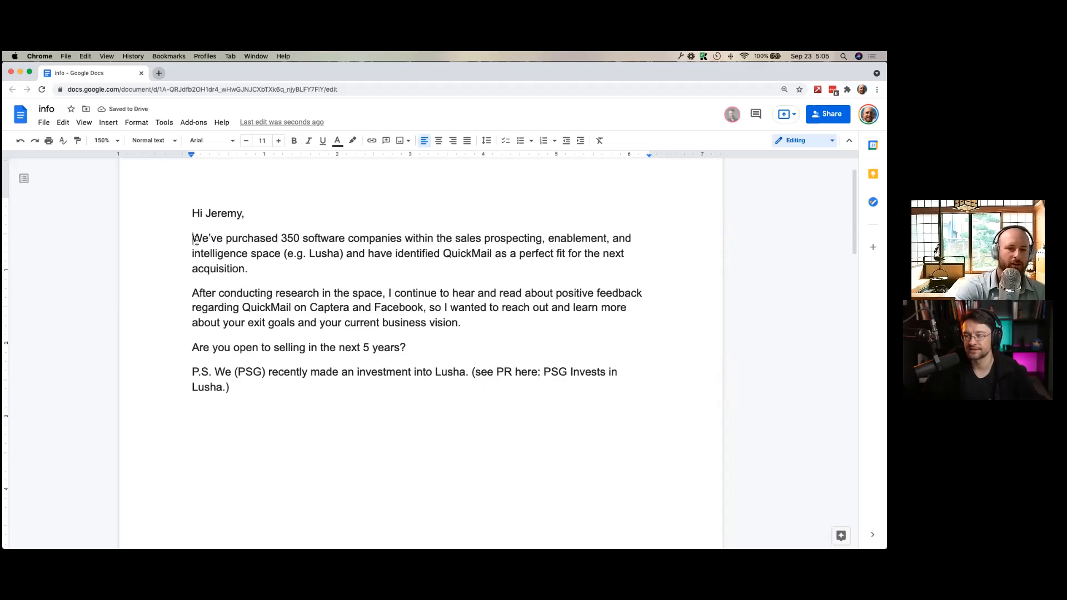
{"action": "type", "text": "In the last 7 years, w"}
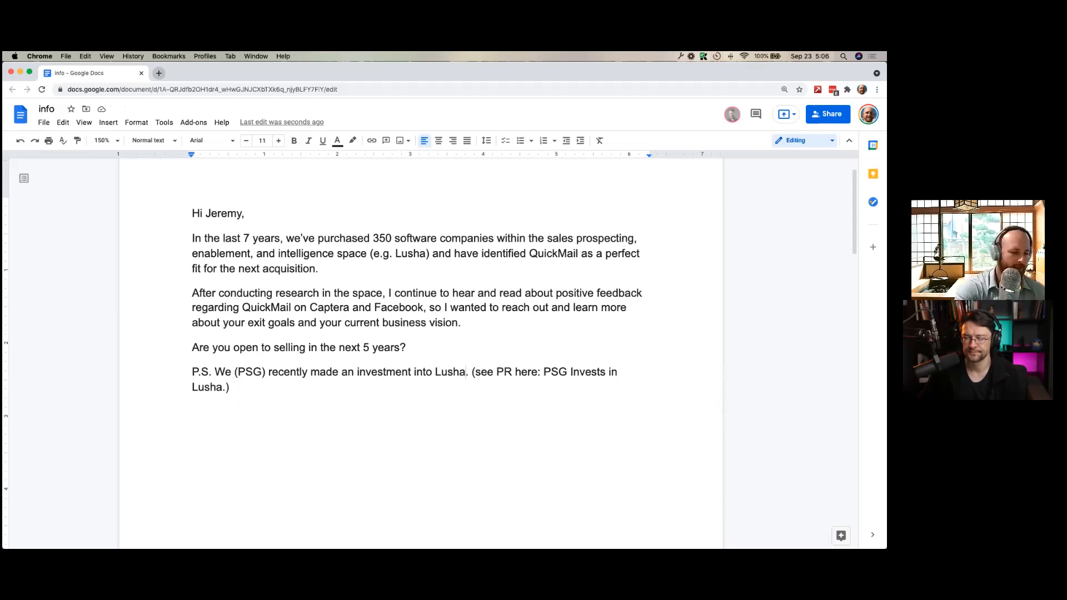
{"action": "type", "text": "for X"}
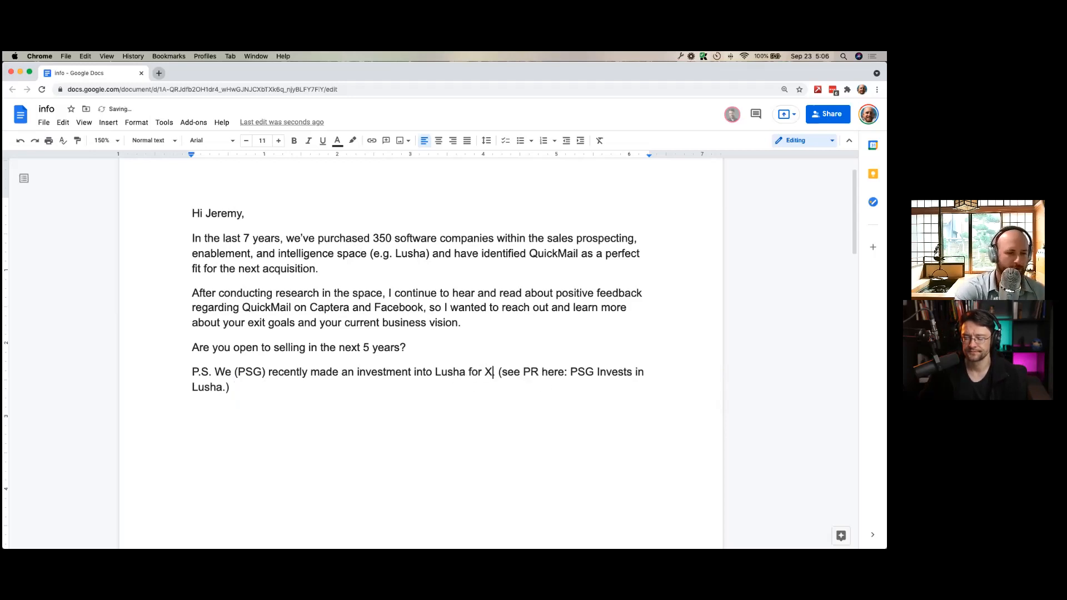
{"action": "type", "text": "MM"}
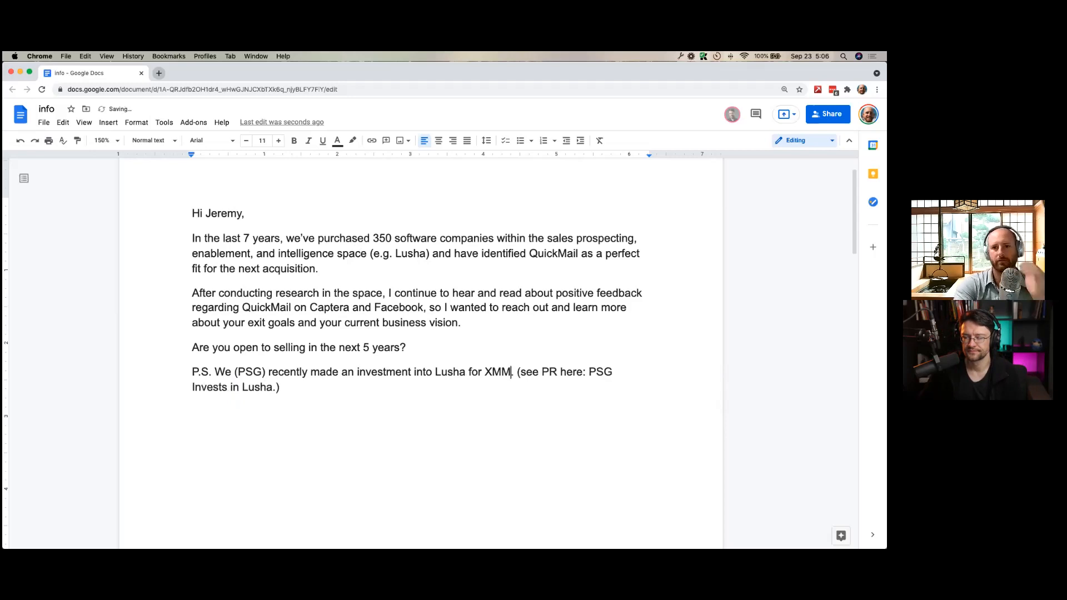